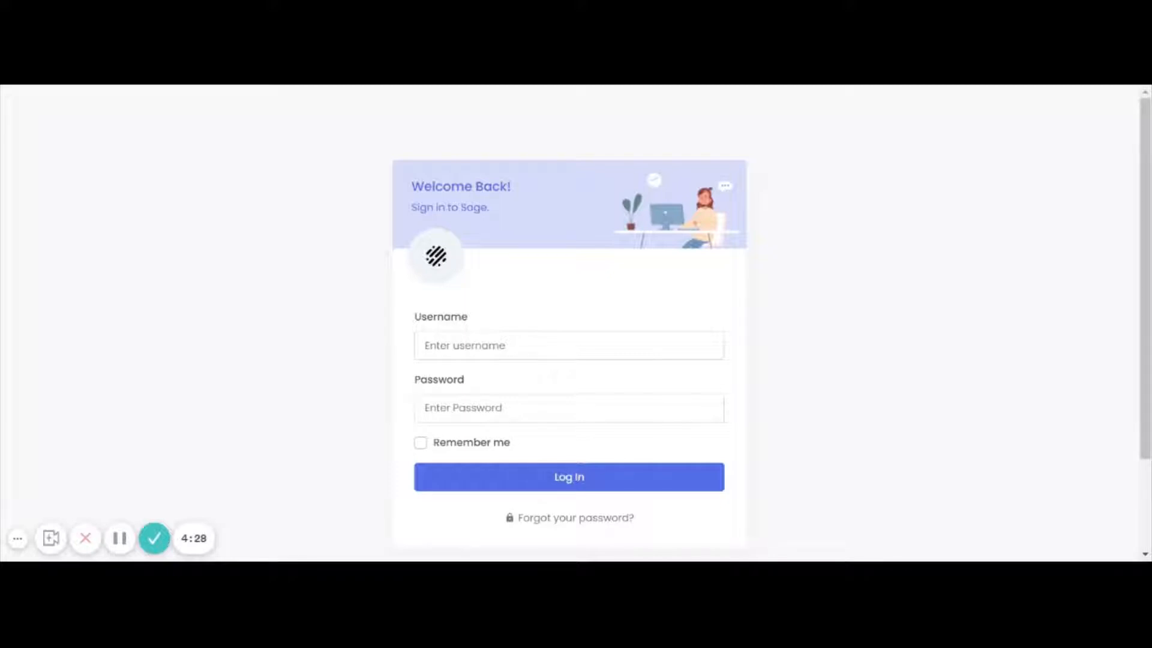
- Enter username 'dave' and the account password in the sign-in form
{"action": "left_click", "coordinate": [568, 345]}
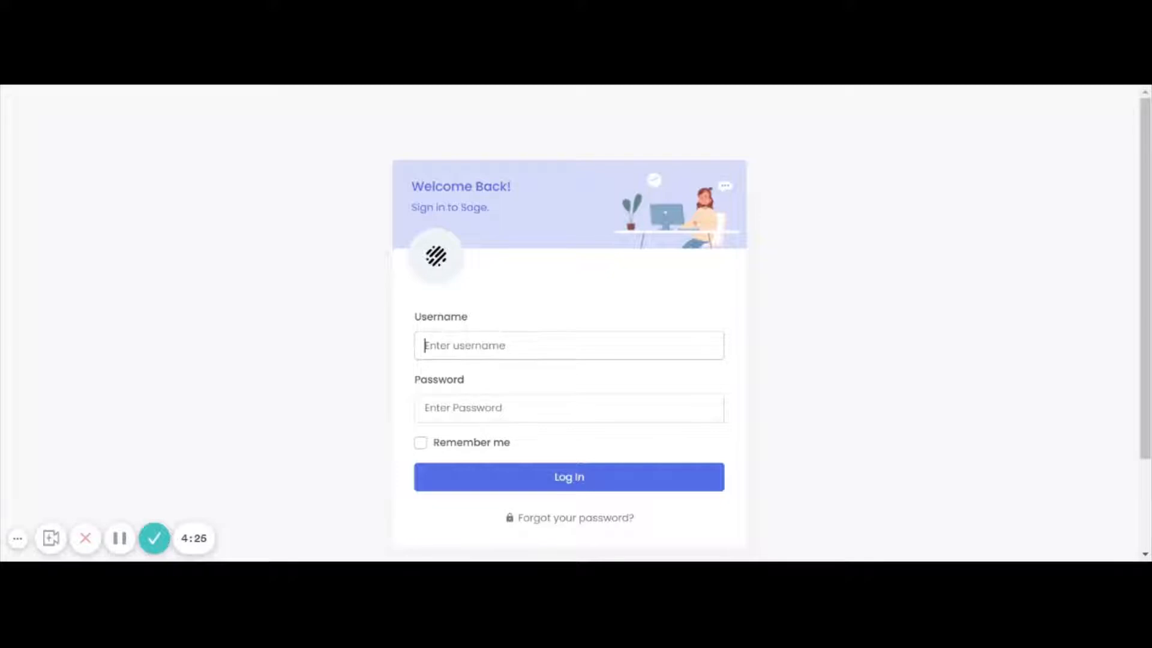
{"action": "type", "text": "dave2"}
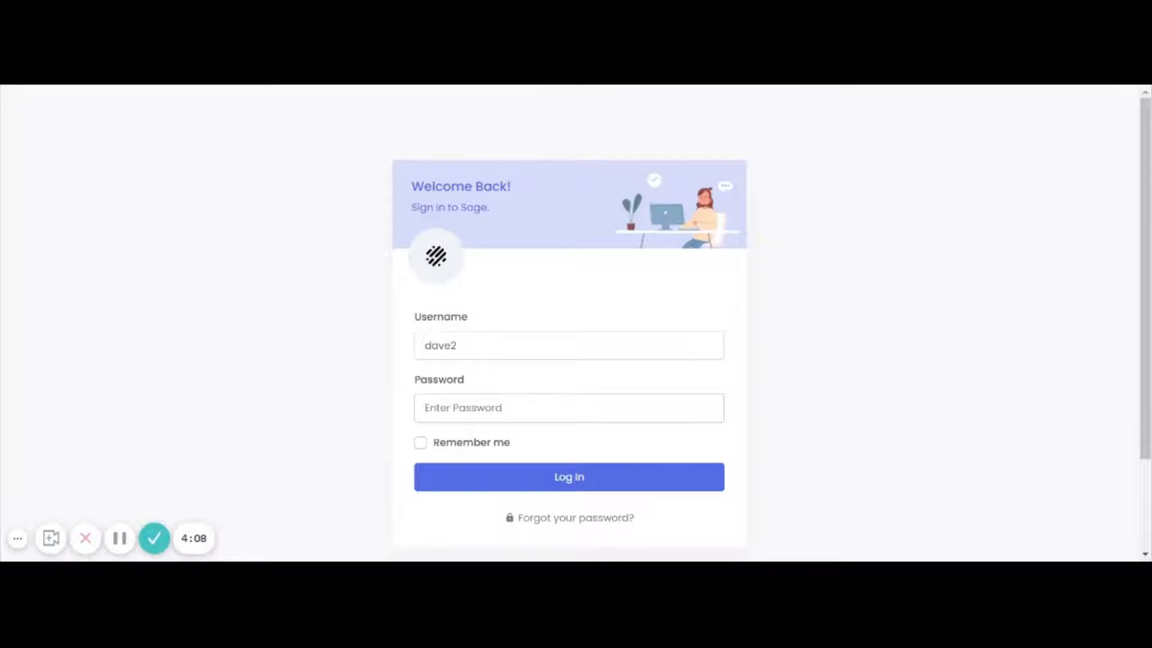
{"action": "left_click", "coordinate": [569, 408]}
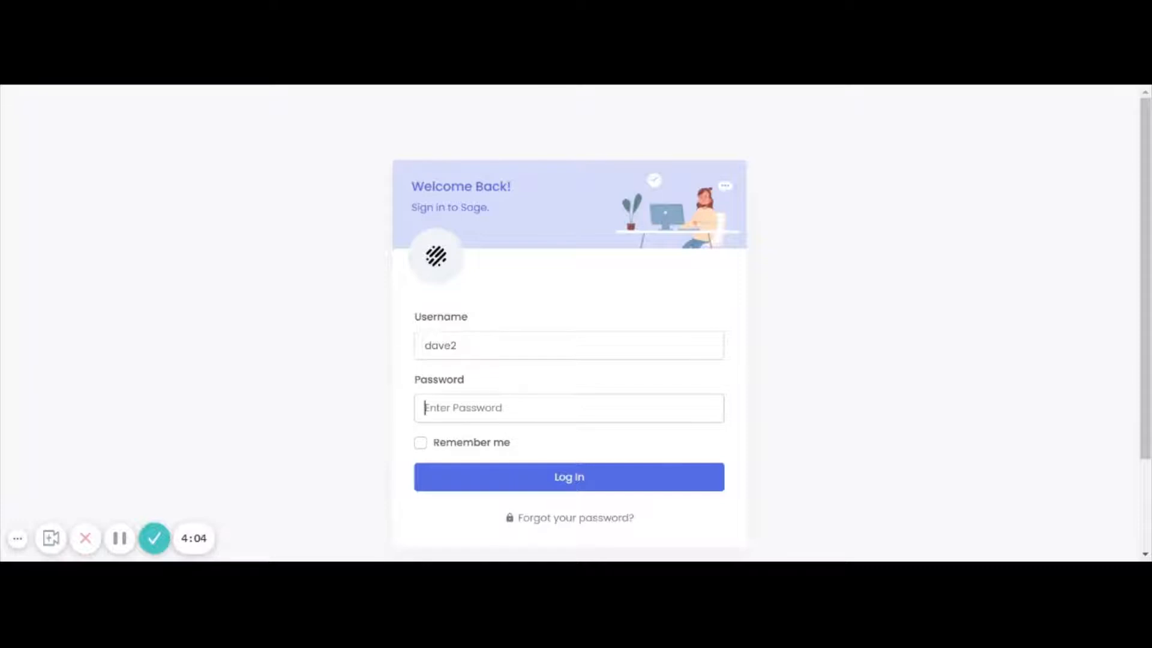
{"action": "type", "text": "••"}
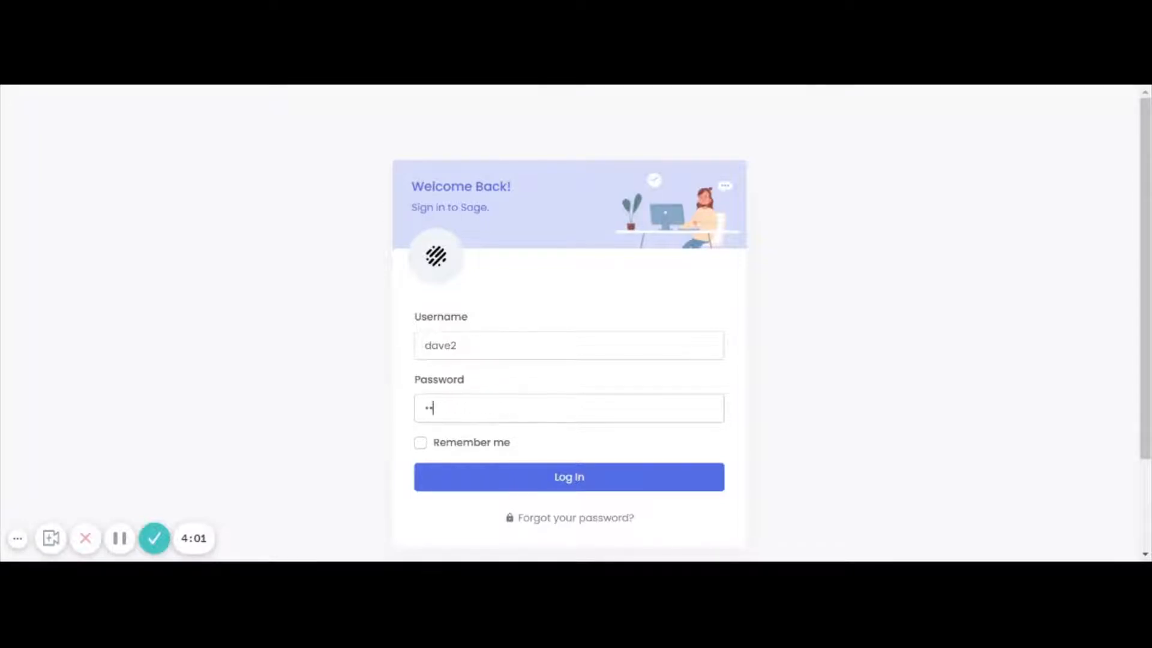
{"action": "type", "text": "password"}
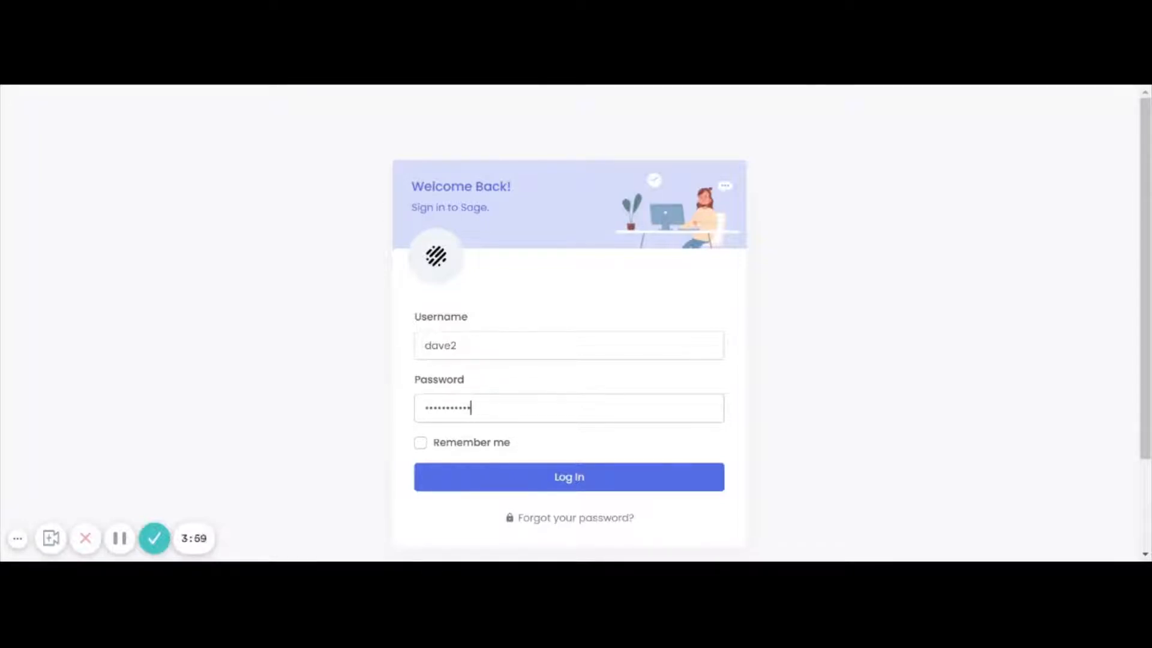
{"action": "key", "text": "Backspace"}
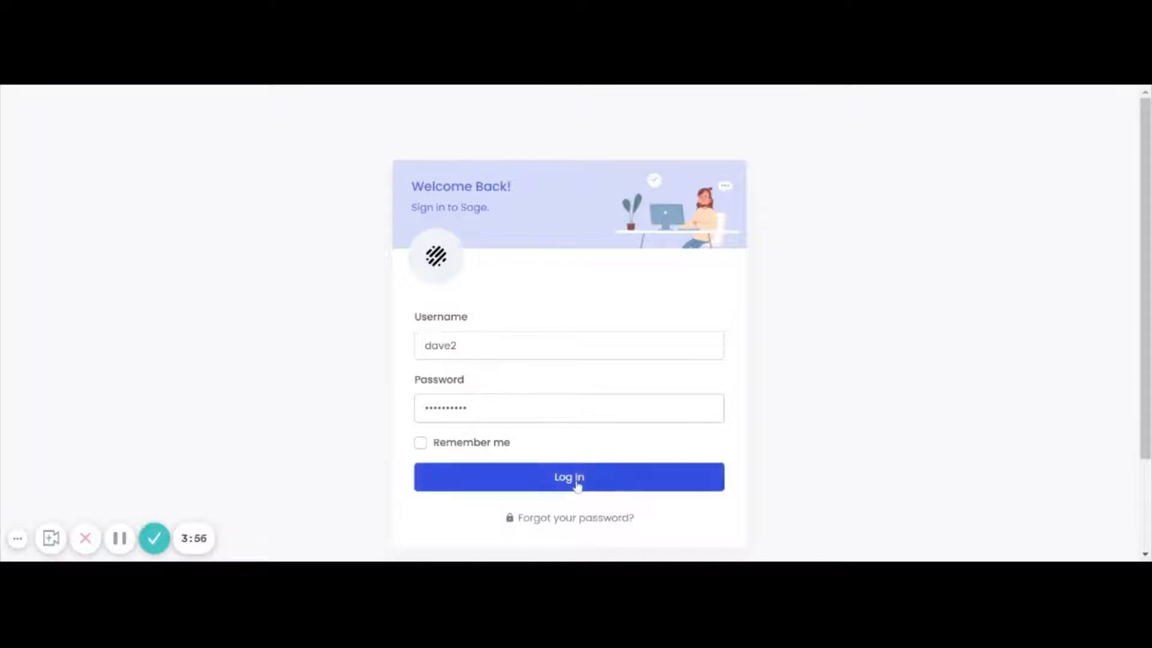
- Log in, look over the Profile page, and launch the Design Wizard from the sidebar
{"action": "left_click", "coordinate": [569, 477]}
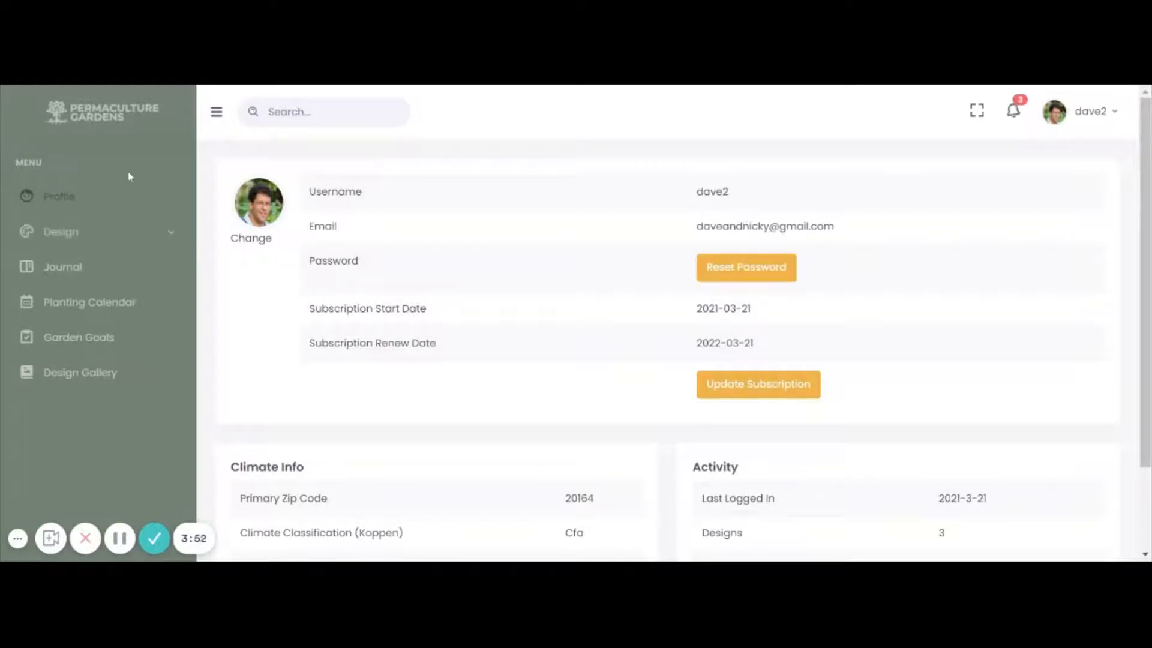
{"action": "scroll", "scroll_direction": "down", "scroll_amount": 3}
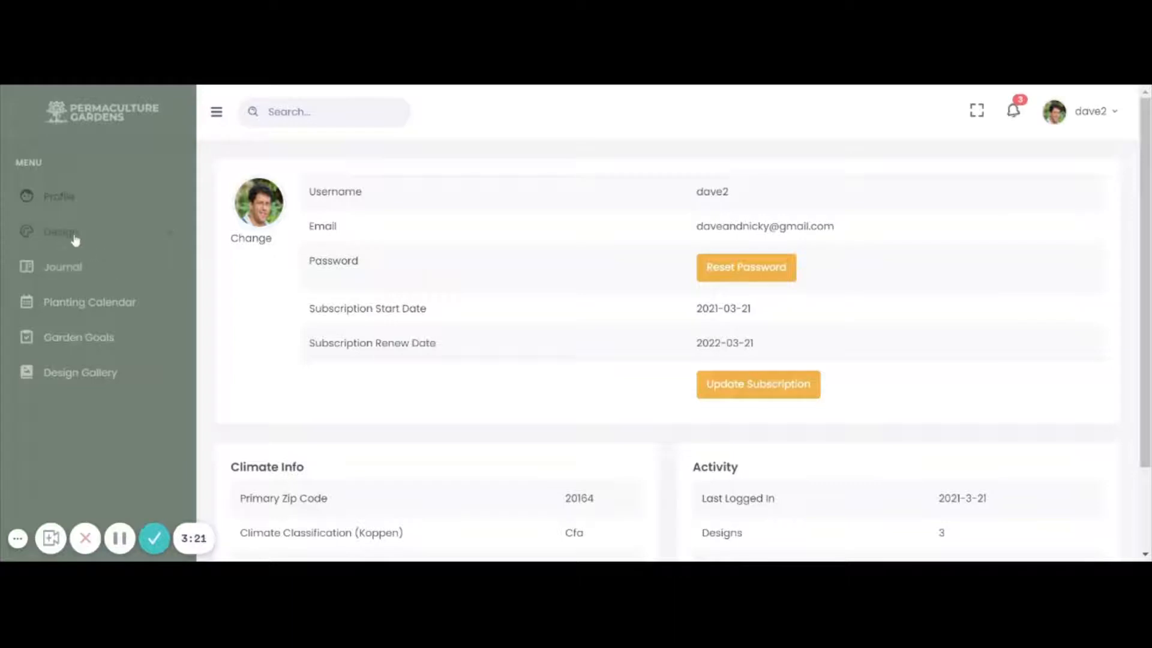
{"action": "left_click", "coordinate": [60, 232]}
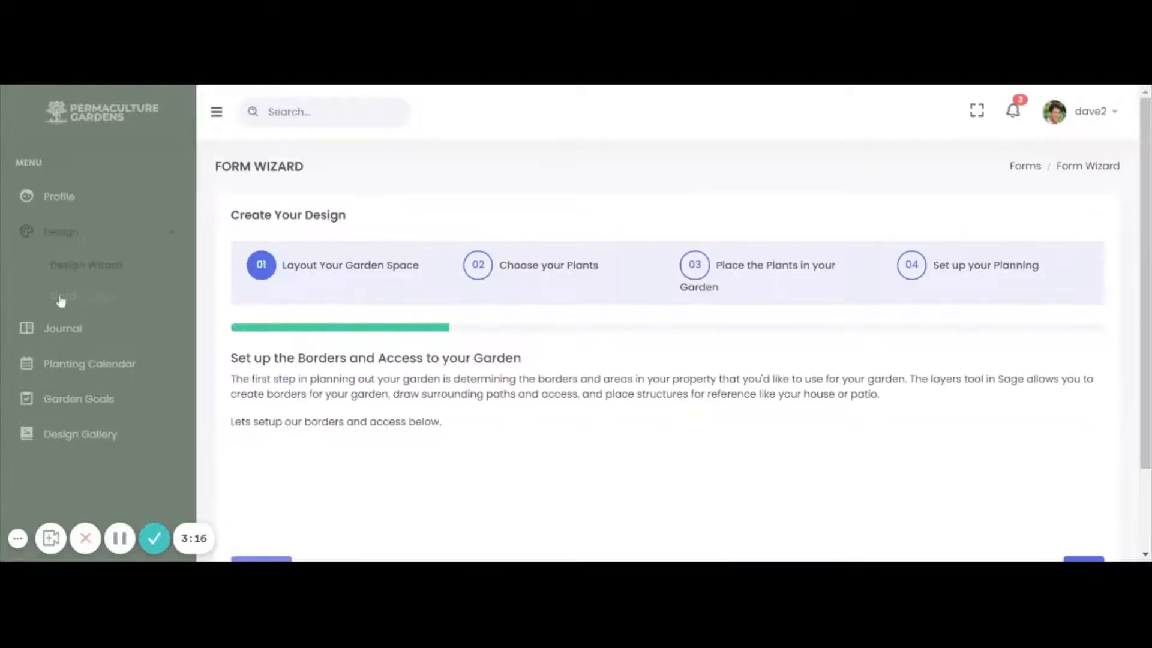
{"action": "left_click", "coordinate": [88, 295]}
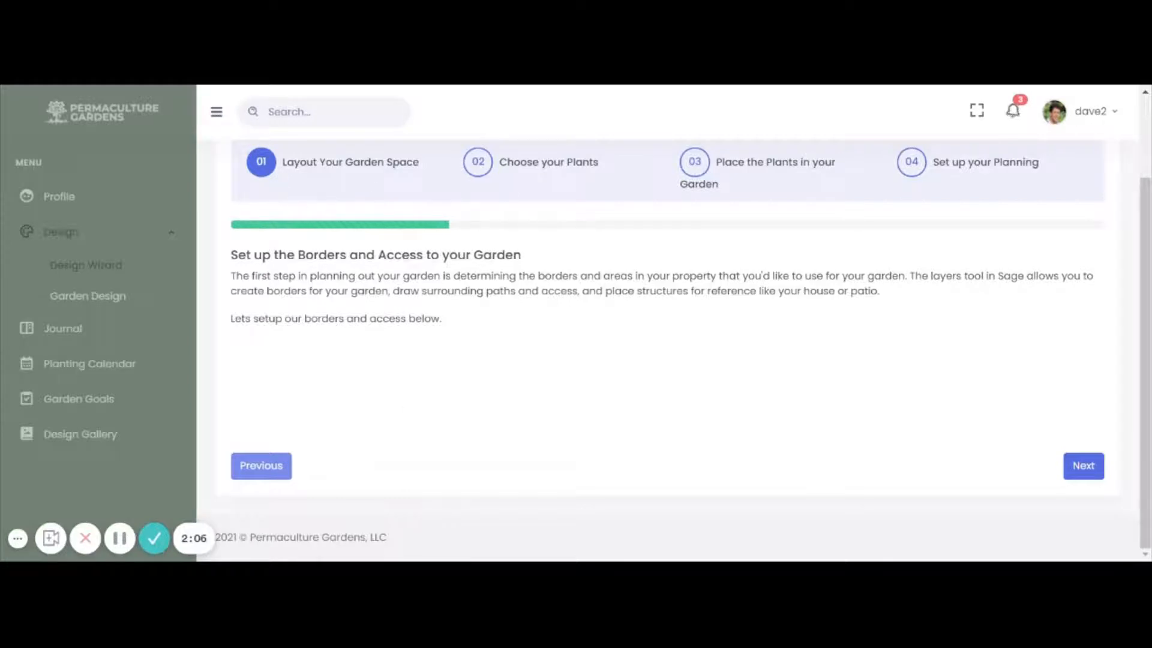
{"action": "left_click", "coordinate": [1082, 465]}
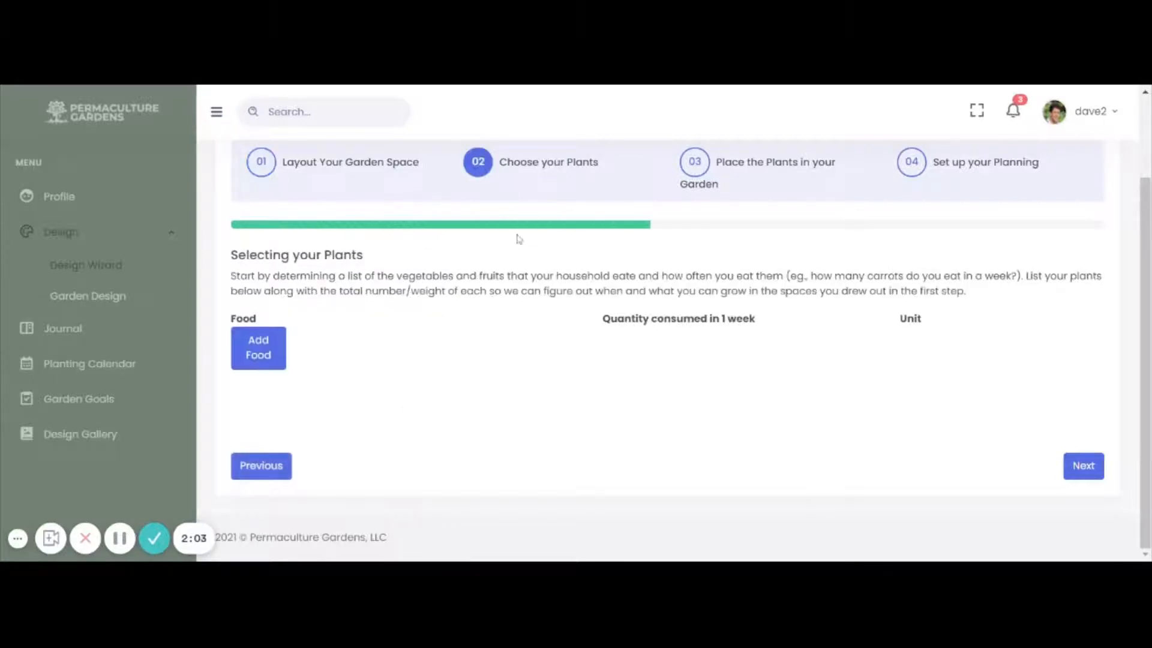
{"action": "left_click", "coordinate": [257, 348]}
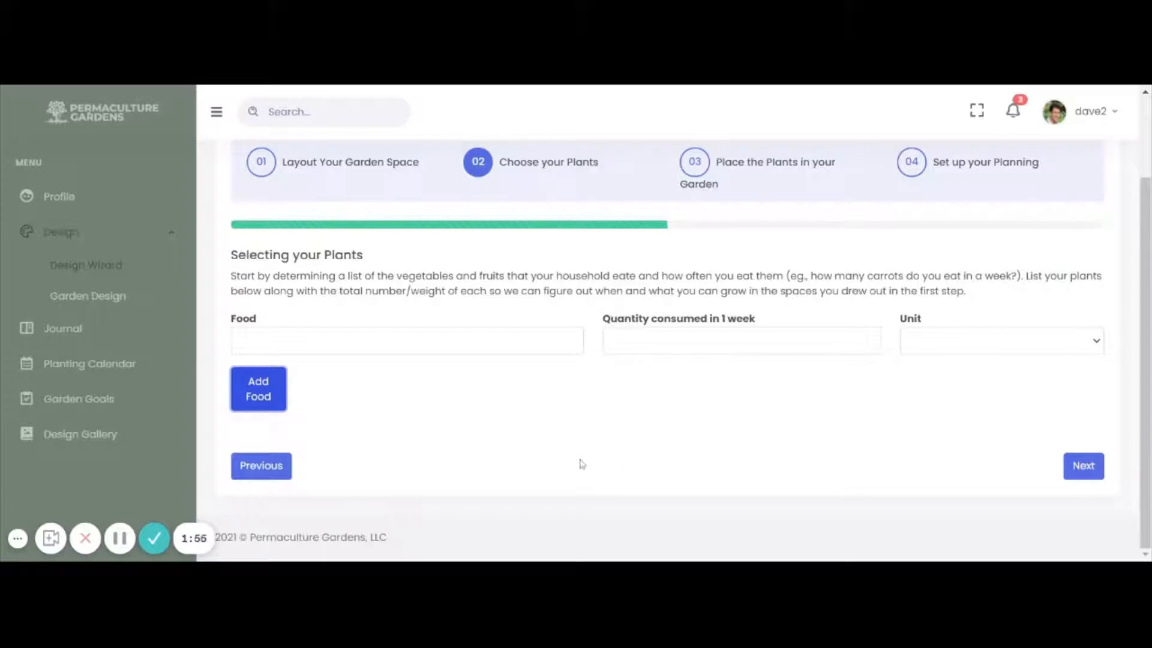
{"action": "mouse_move", "coordinate": [605, 180]}
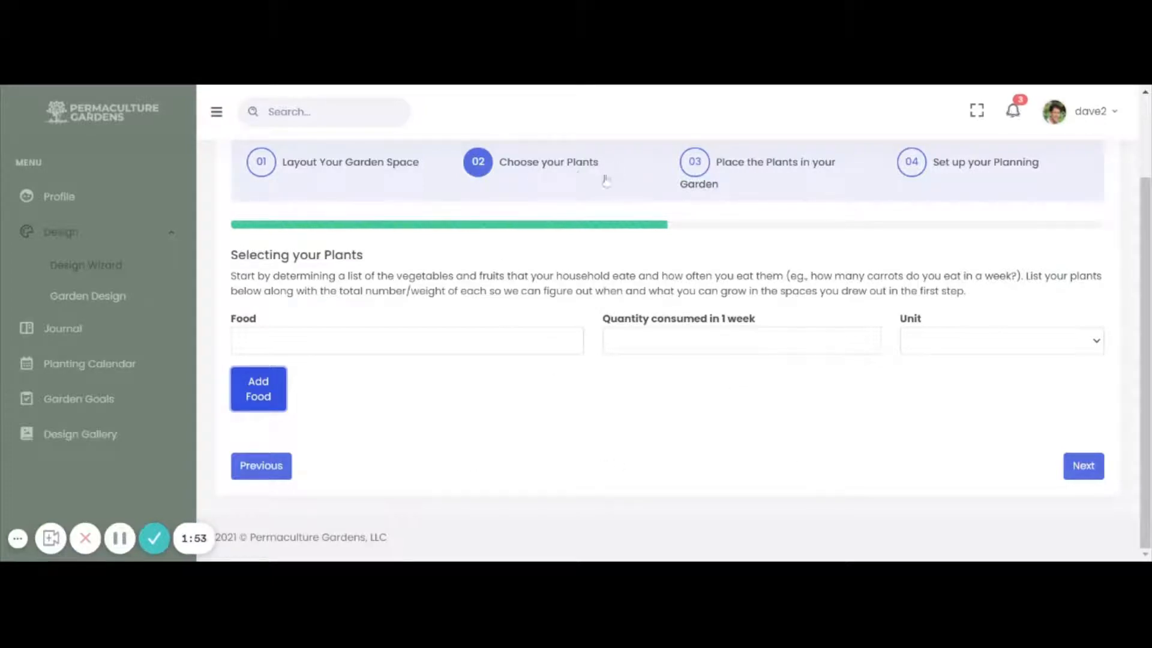
{"action": "mouse_move", "coordinate": [629, 173]}
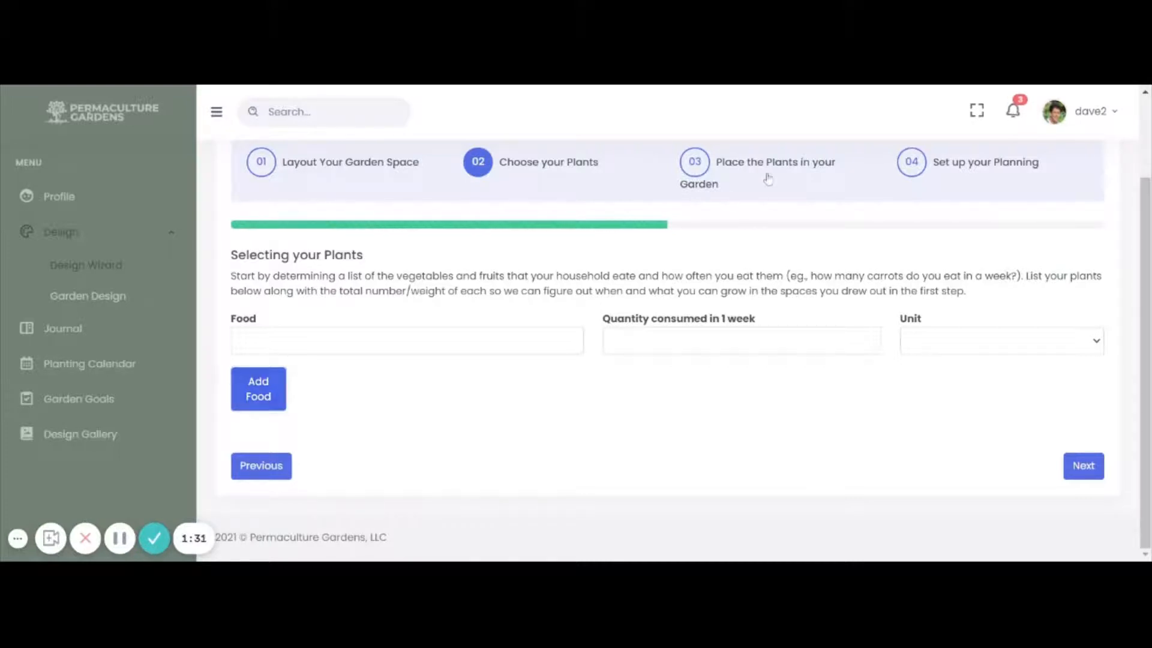
{"action": "left_click", "coordinate": [1082, 466]}
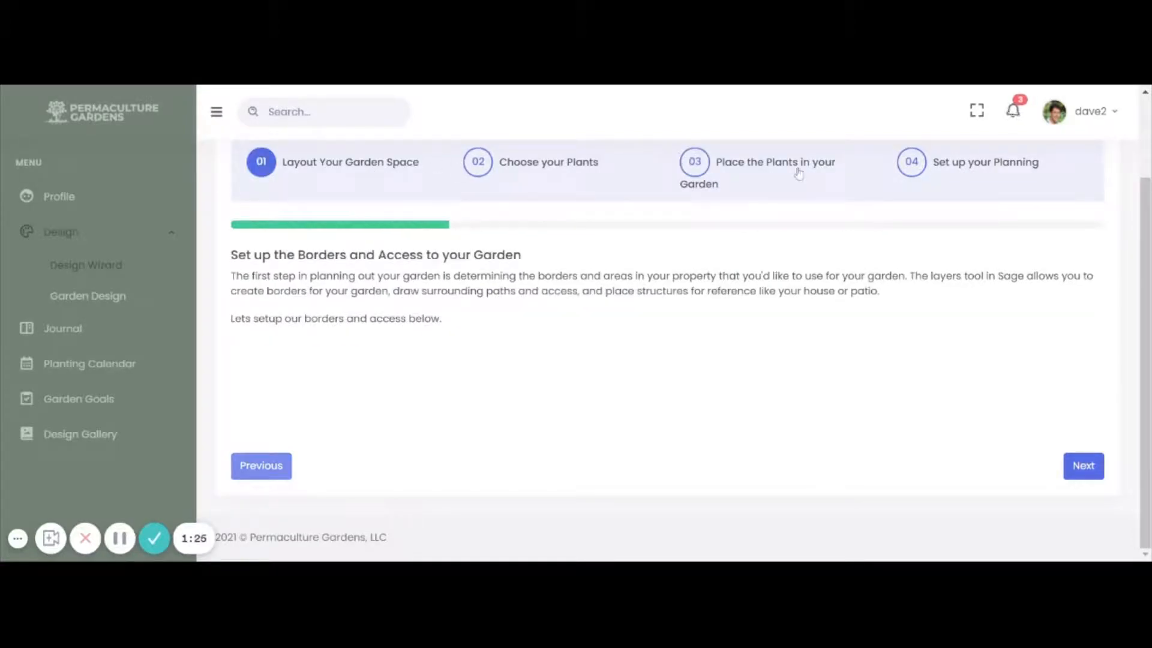
- Jump the wizard to step 03, Place the Plants in your Garden
{"action": "left_click", "coordinate": [1082, 465]}
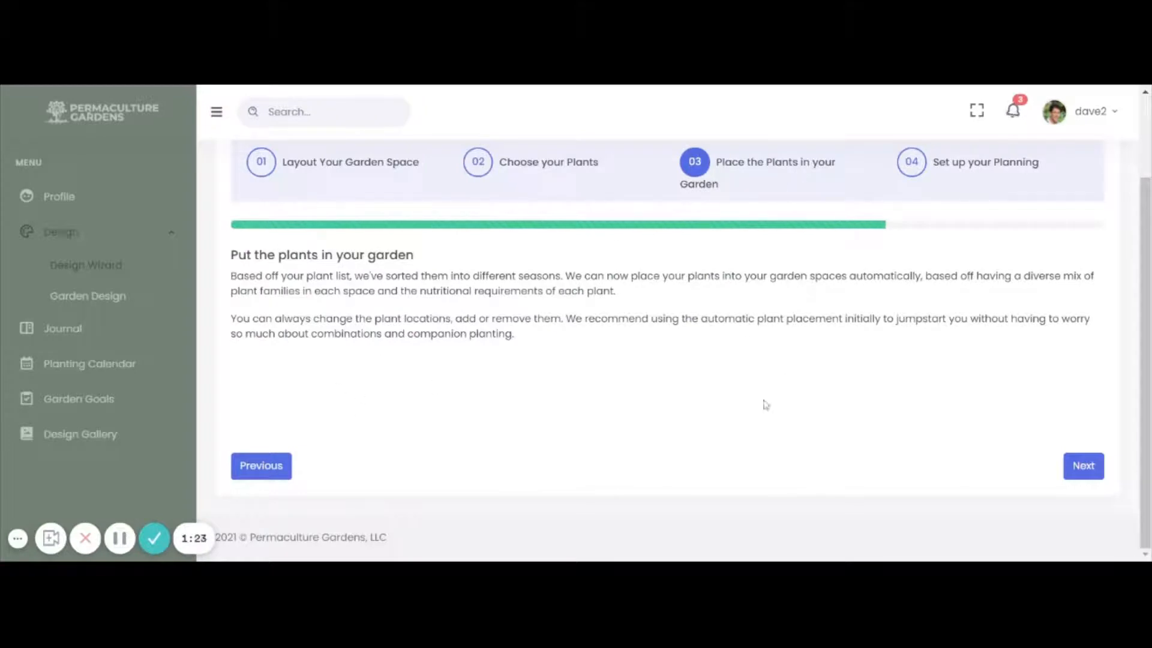
{"action": "mouse_move", "coordinate": [709, 311]}
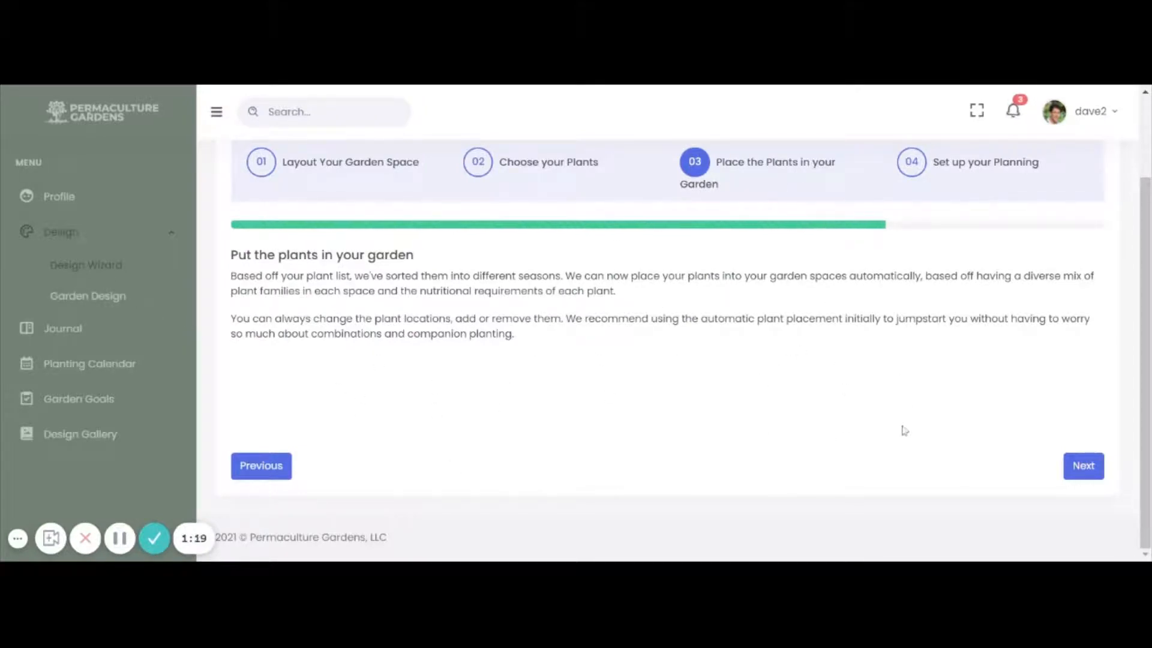
{"action": "mouse_move", "coordinate": [916, 427]}
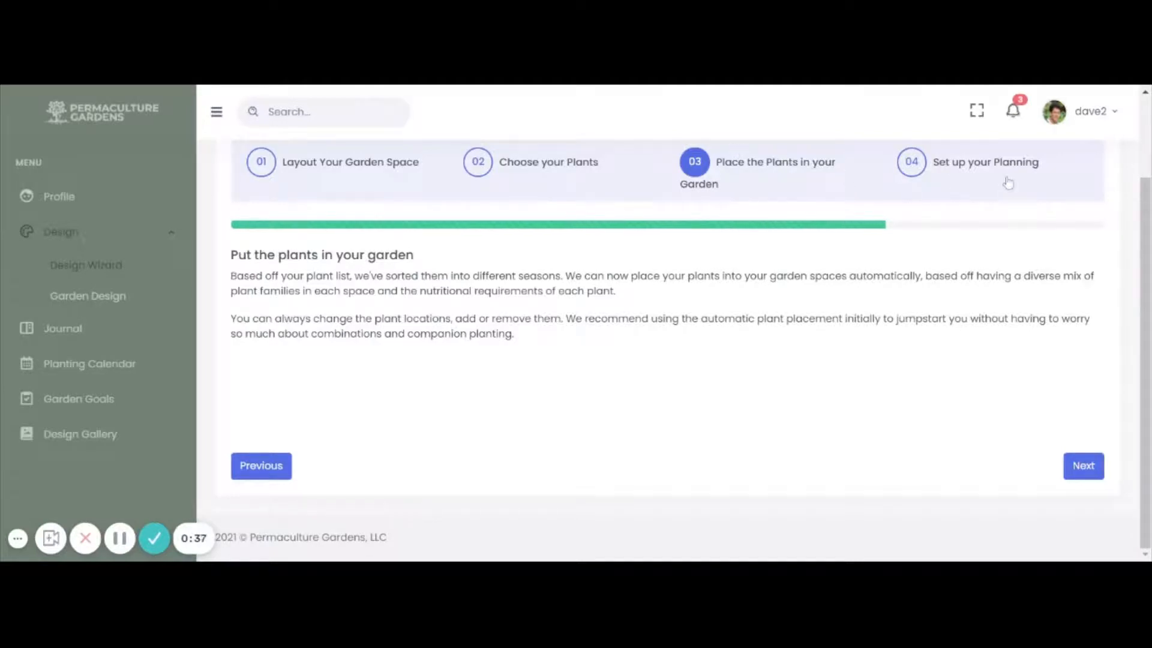
- Advance the wizard to step 04, Set up your Planning
{"action": "left_click", "coordinate": [1082, 466]}
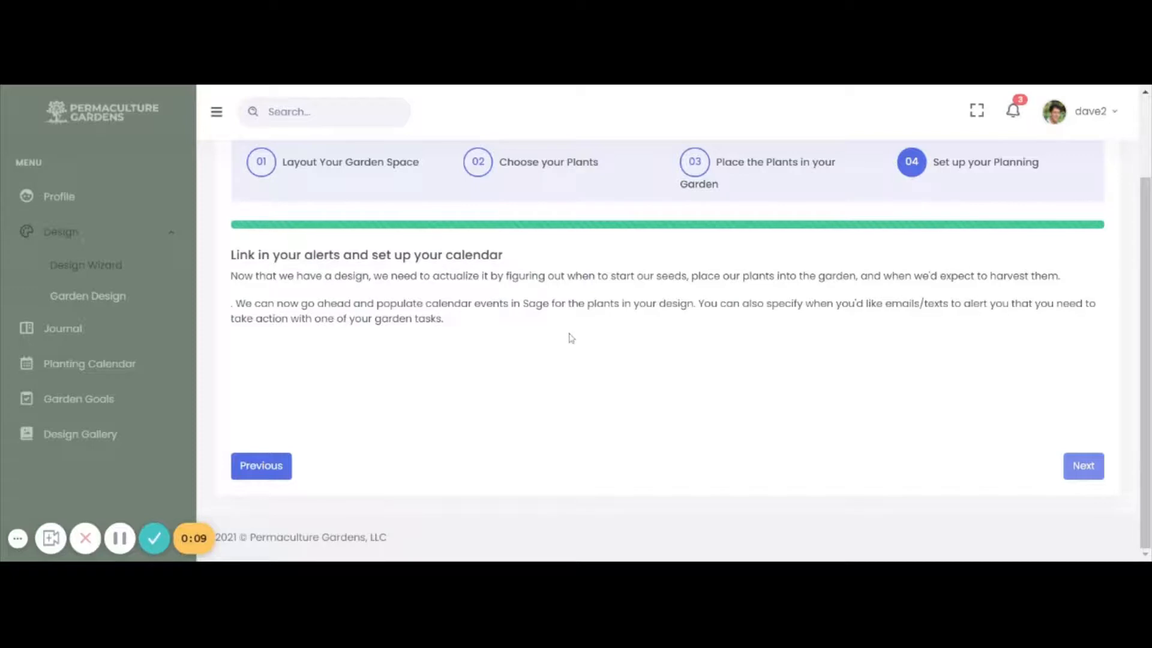
{"action": "mouse_move", "coordinate": [62, 329]}
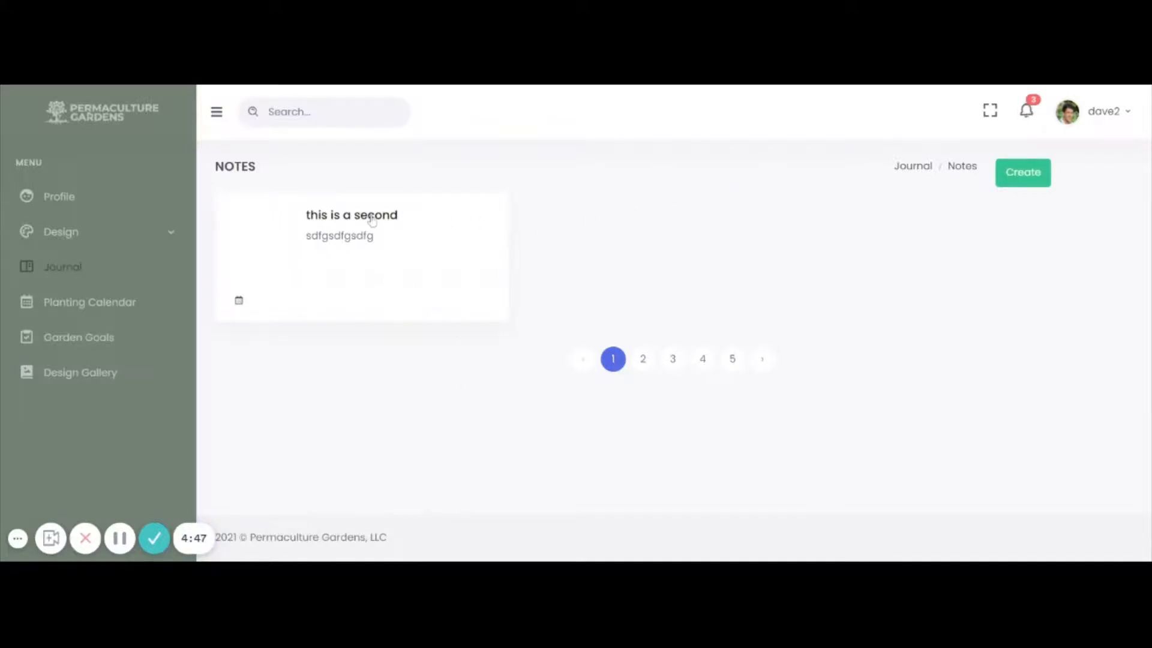
- Open the 'this is a second' journal note, which crashes with a ReferenceError
{"action": "left_click", "coordinate": [351, 215]}
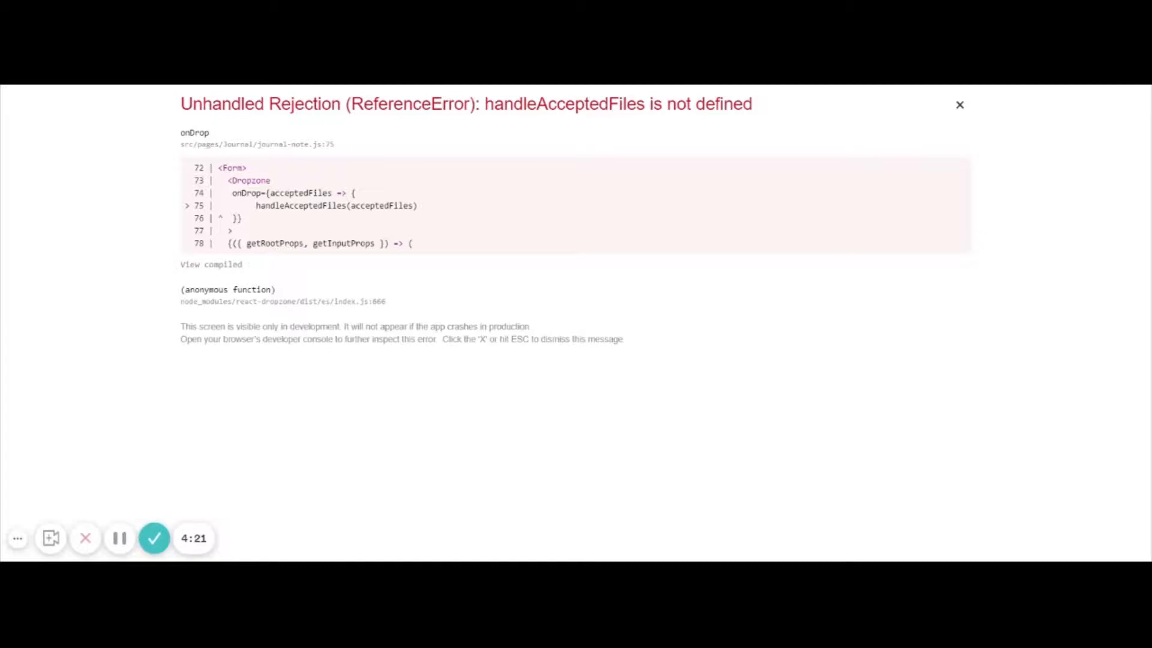
- Dismiss the error overlay and reopen the 'this is a second' note's details
{"action": "left_click", "coordinate": [960, 104]}
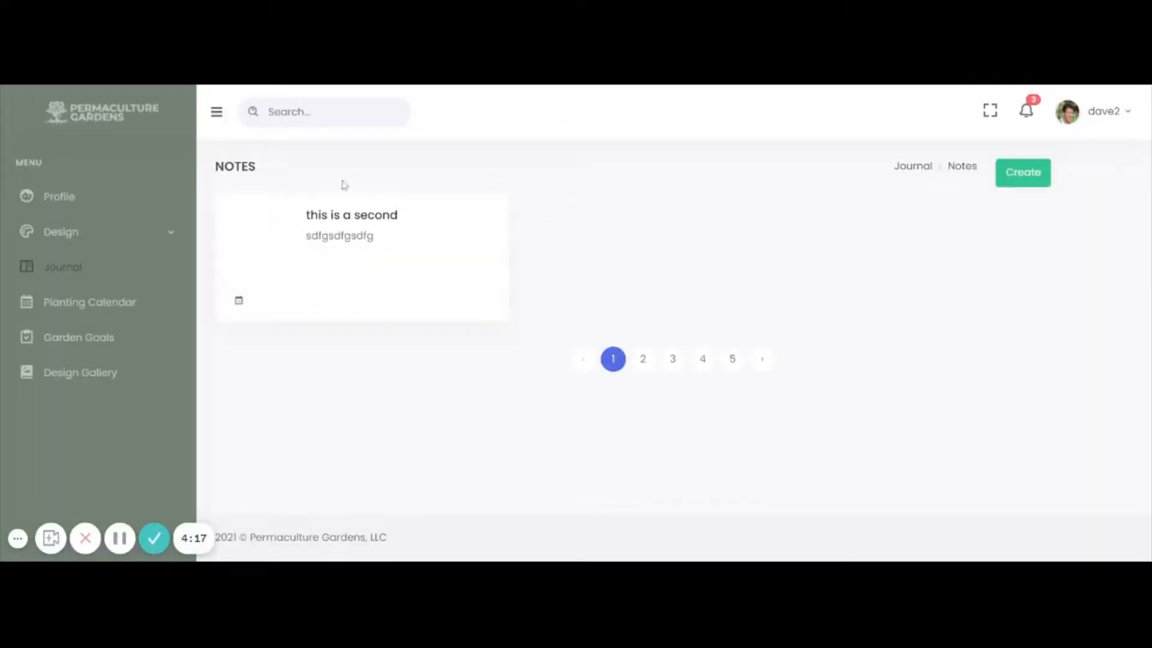
{"action": "left_click", "coordinate": [352, 215]}
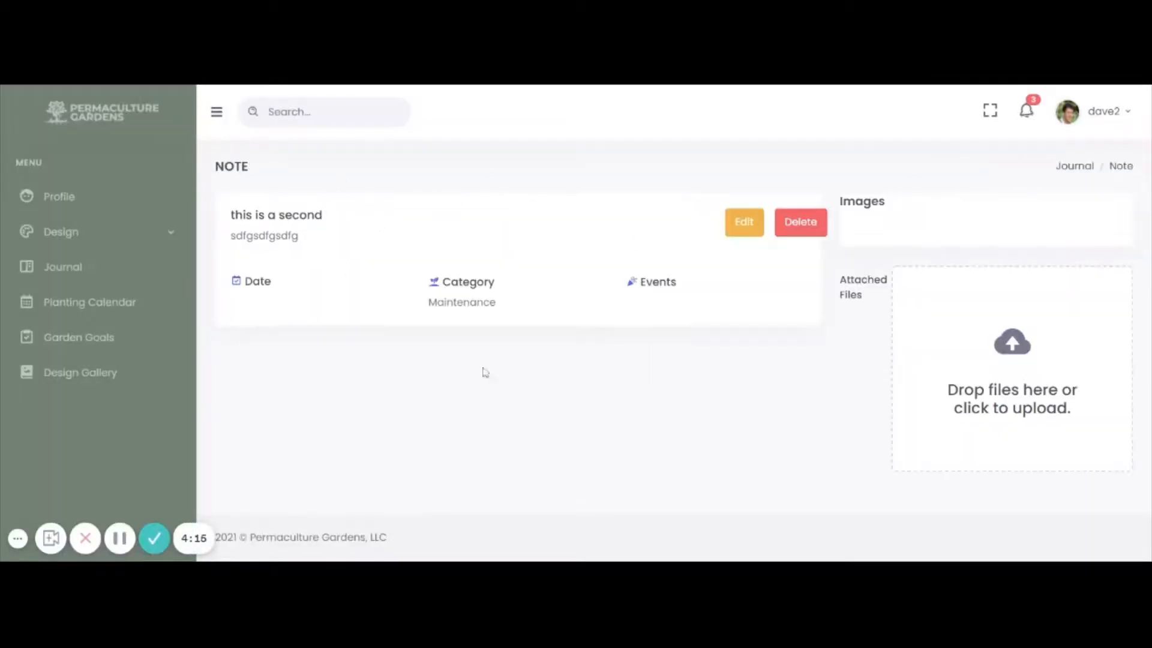
{"action": "mouse_move", "coordinate": [528, 444]}
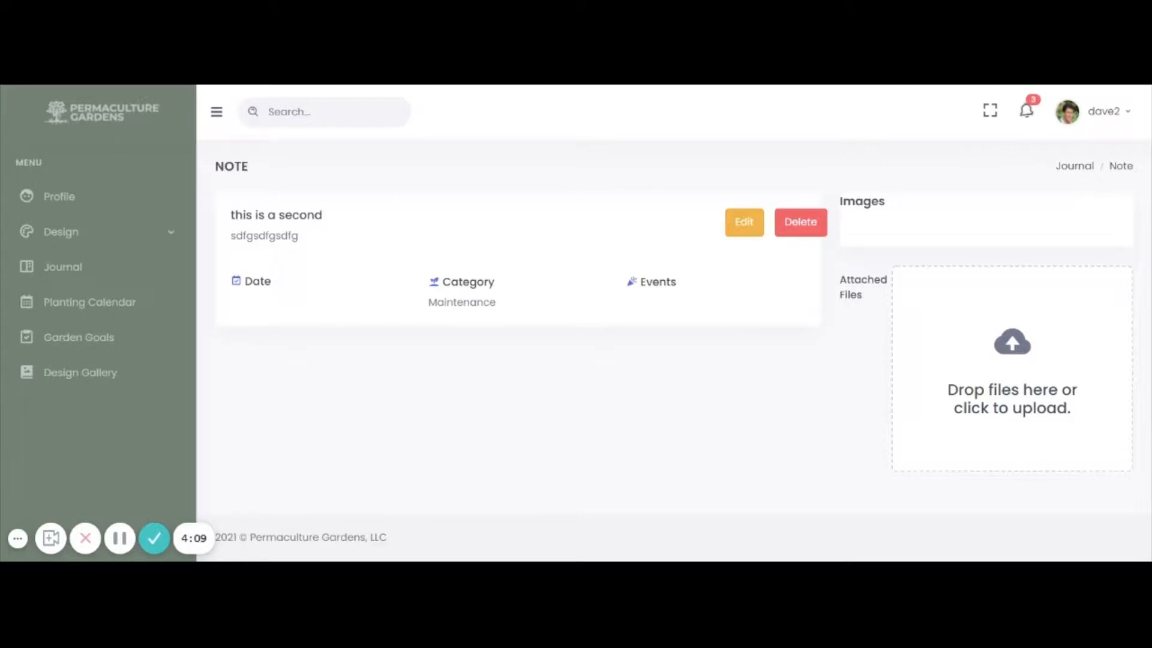
{"action": "mouse_move", "coordinate": [401, 353]}
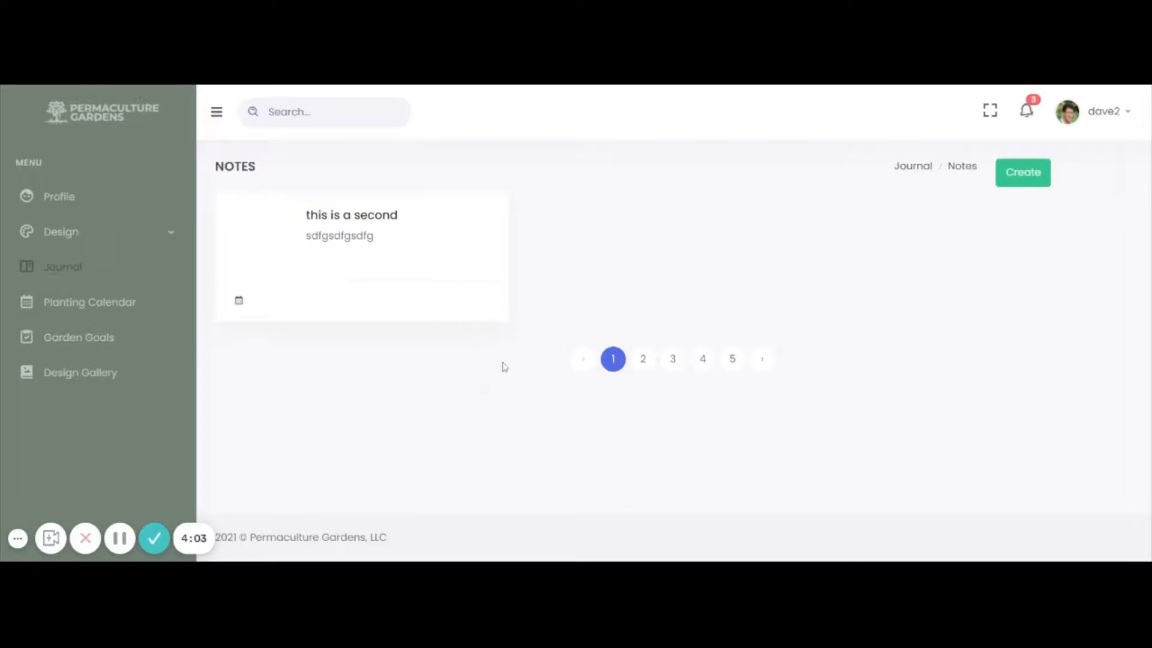
{"action": "mouse_move", "coordinate": [522, 375]}
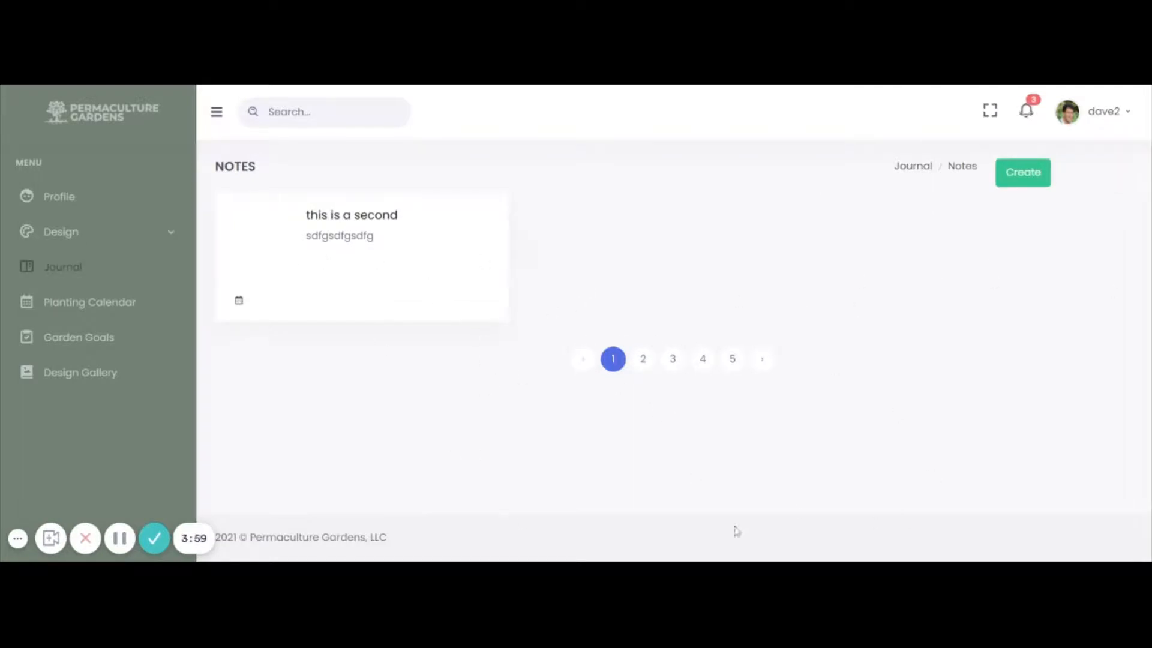
{"action": "mouse_move", "coordinate": [323, 310]}
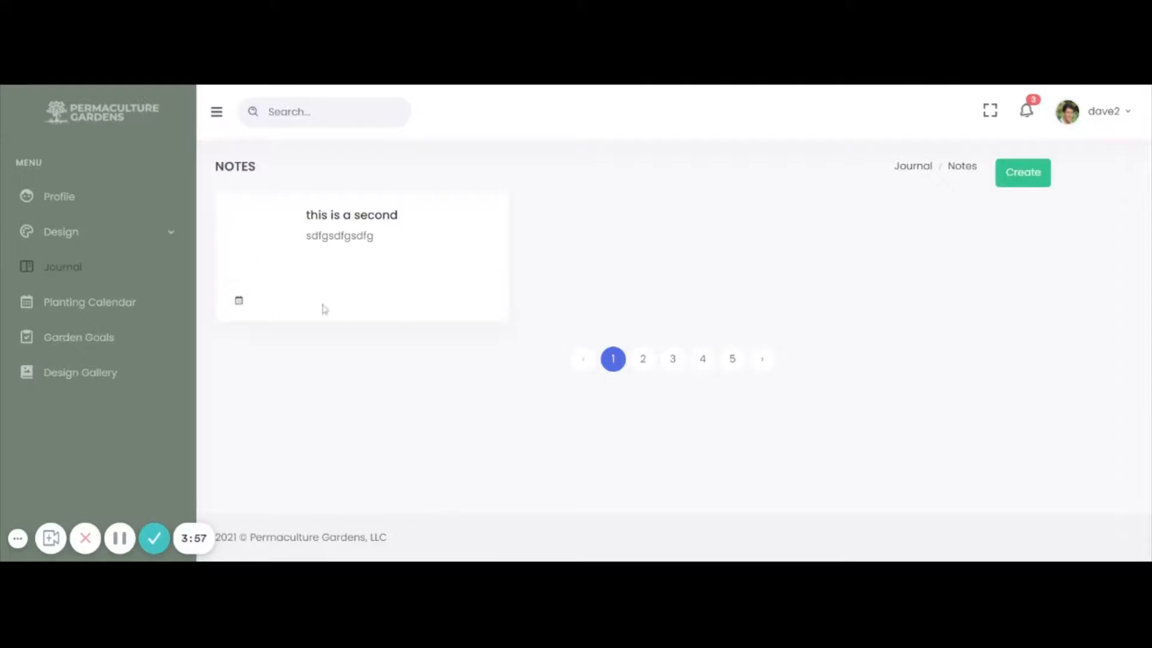
{"action": "mouse_move", "coordinate": [793, 444]}
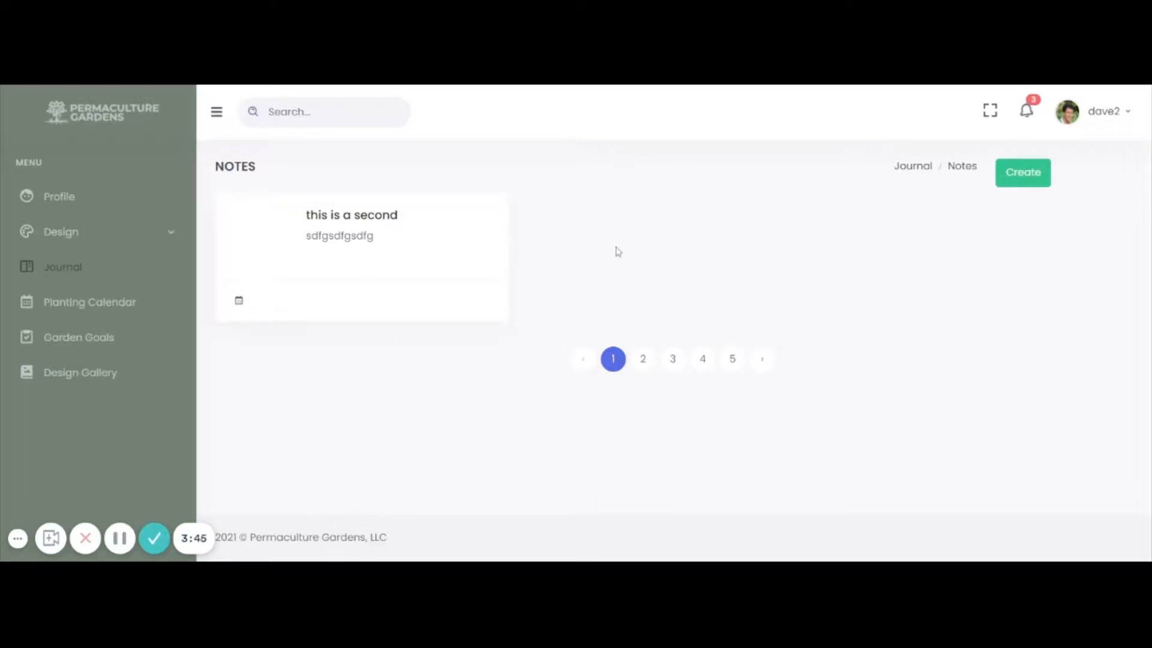
{"action": "mouse_move", "coordinate": [483, 421]}
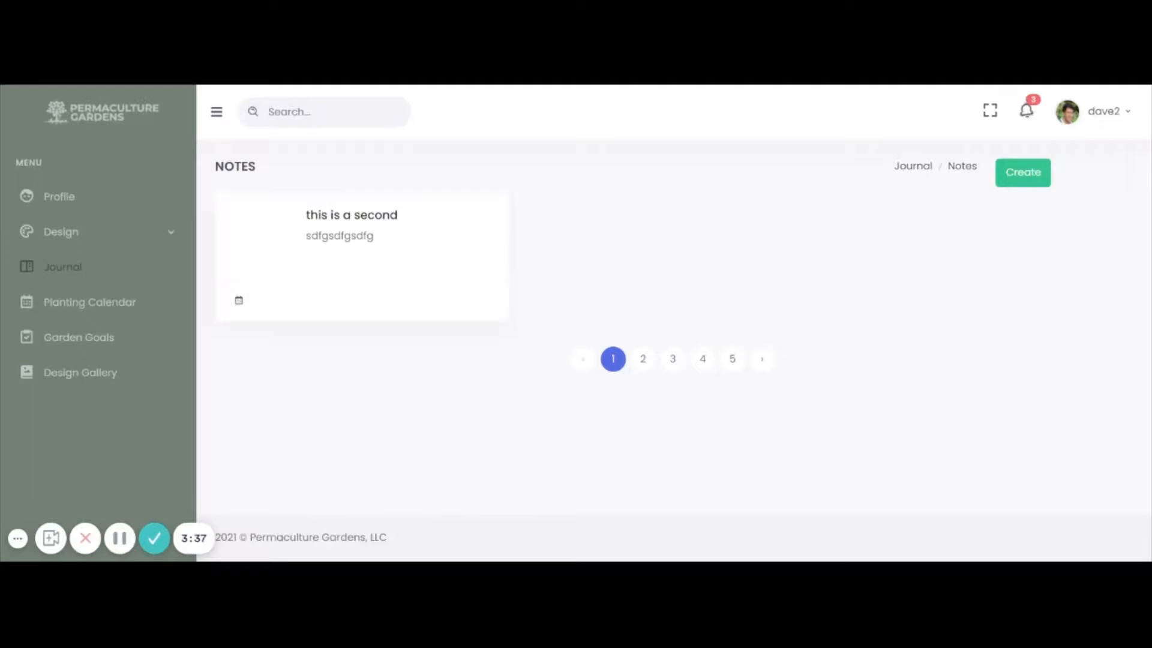
{"action": "mouse_move", "coordinate": [434, 381]}
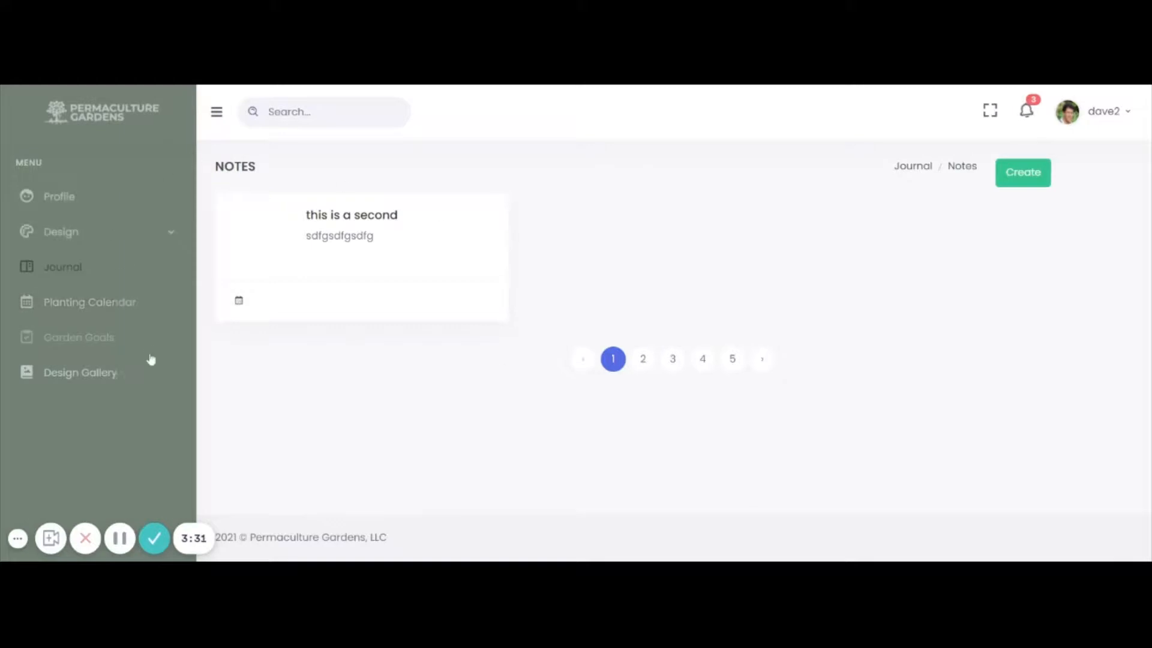
- Show the April 2021 planting calendar and review the 'this is a test' event unchanged
{"action": "left_click", "coordinate": [90, 303]}
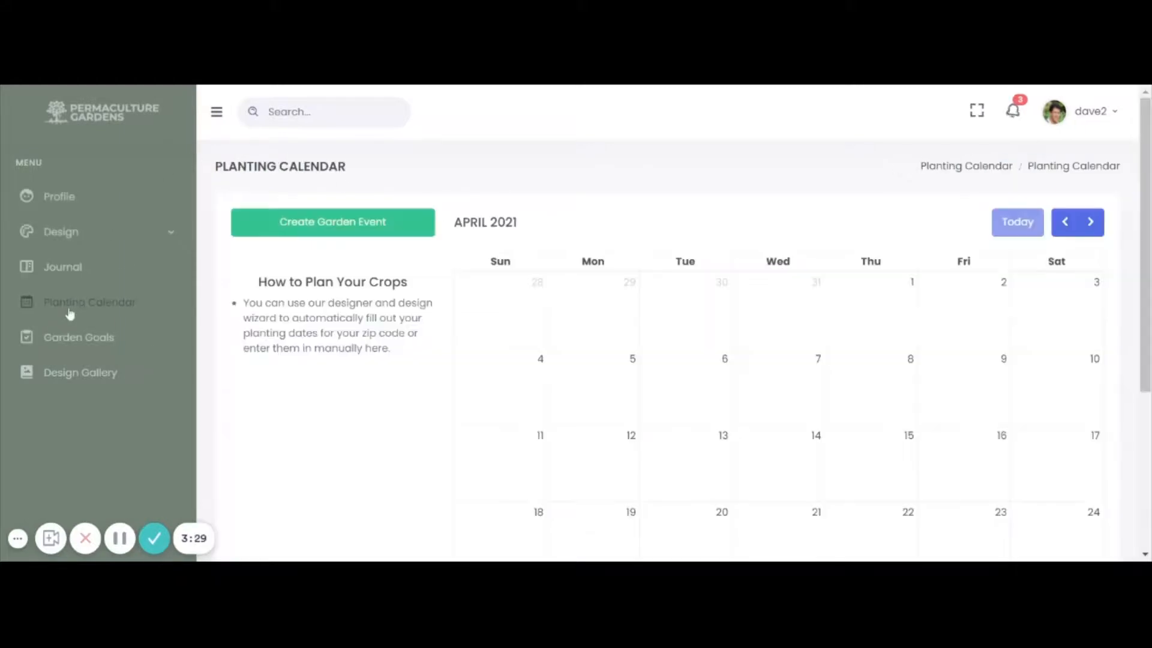
{"action": "scroll", "scroll_direction": "down", "scroll_amount": 3}
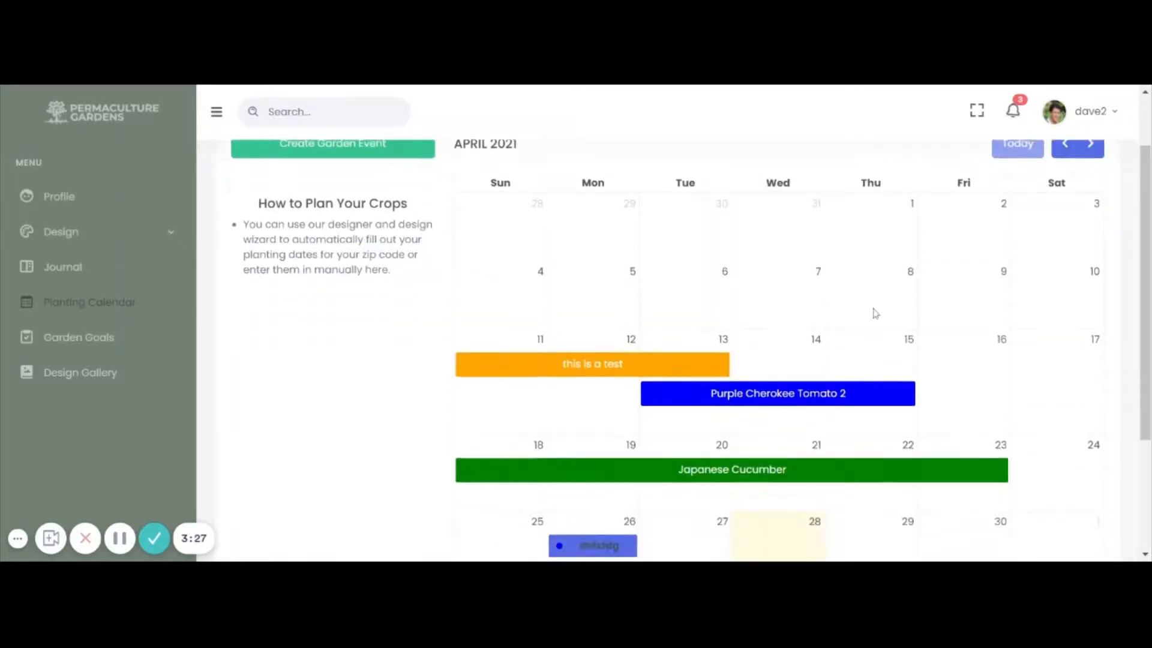
{"action": "scroll", "scroll_direction": "down", "scroll_amount": 3}
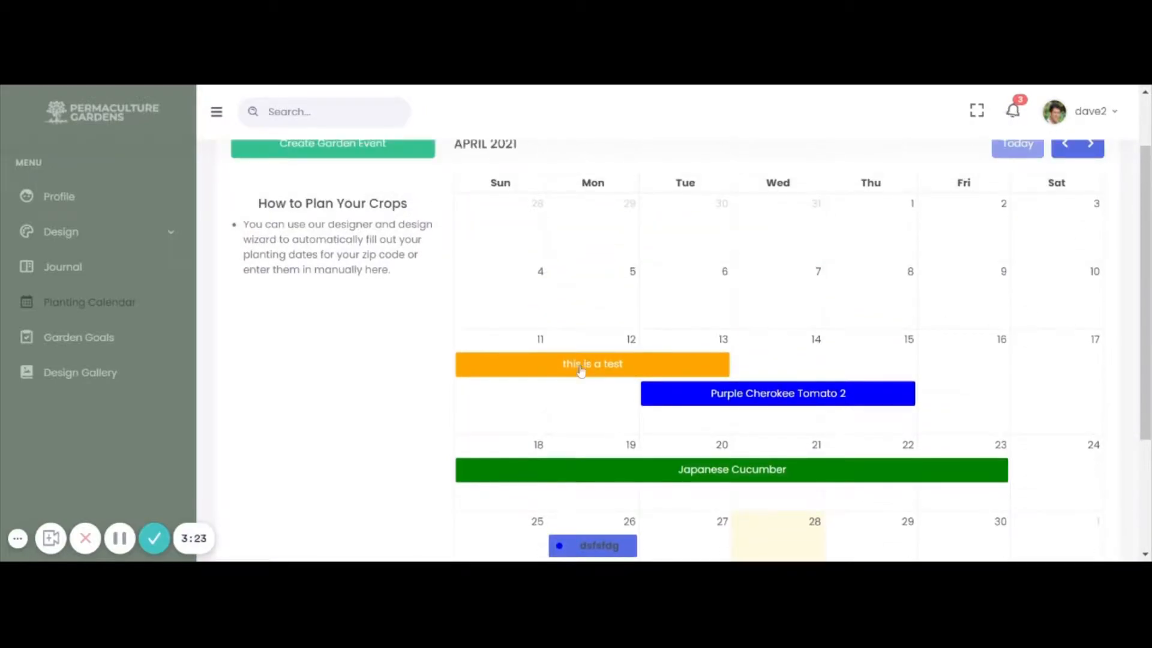
{"action": "left_click", "coordinate": [592, 364]}
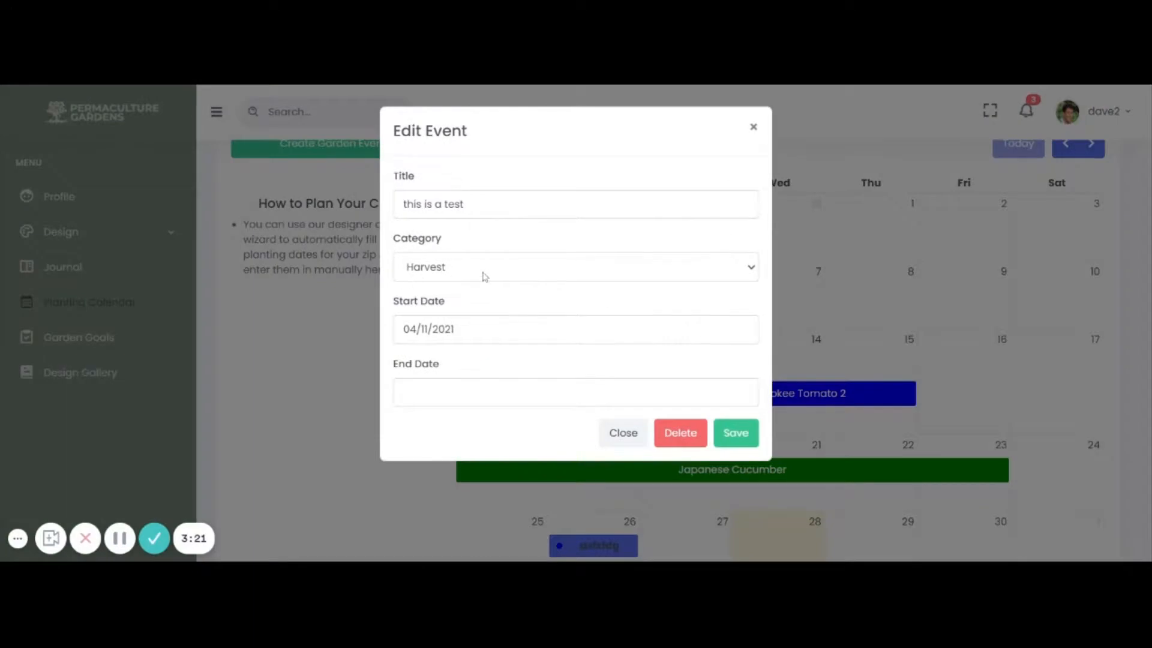
{"action": "left_click", "coordinate": [734, 433]}
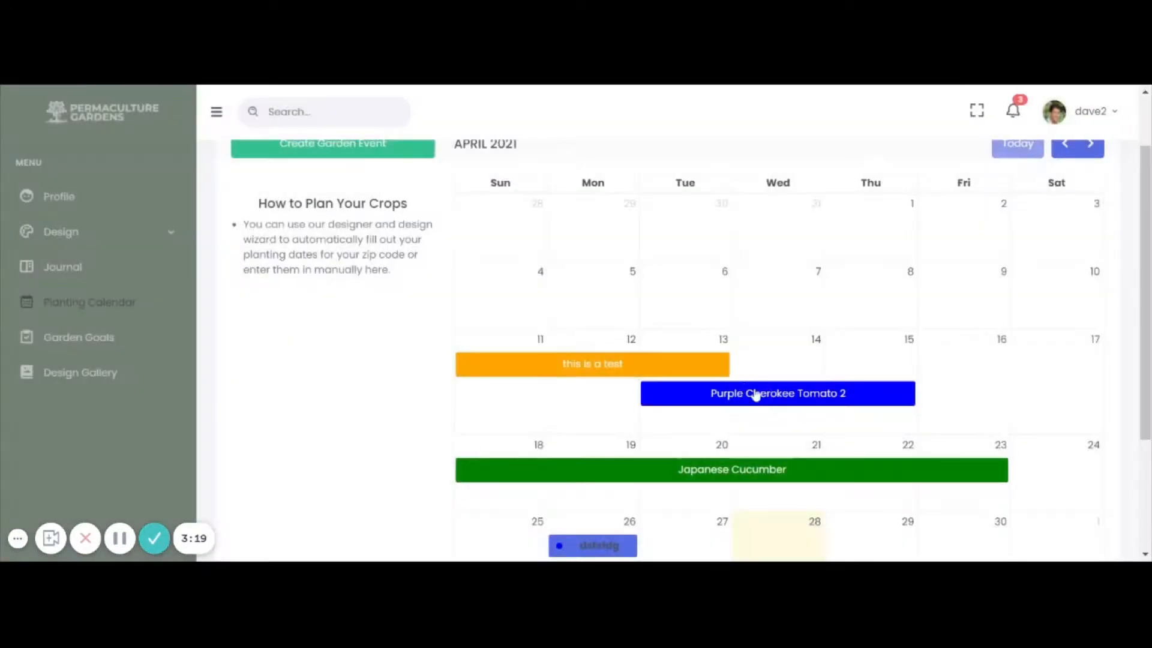
- Review the 'Purple Cherokee Tomato 2' and 'this is a test' events, closing each without saving
{"action": "left_click", "coordinate": [778, 393]}
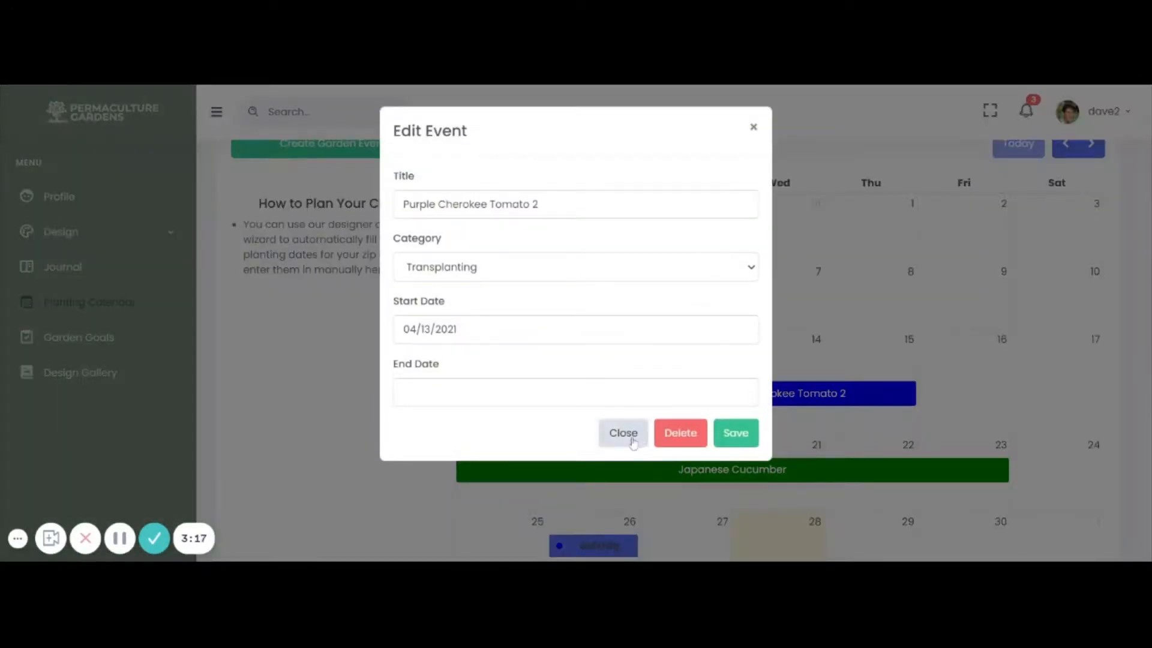
{"action": "left_click", "coordinate": [622, 432]}
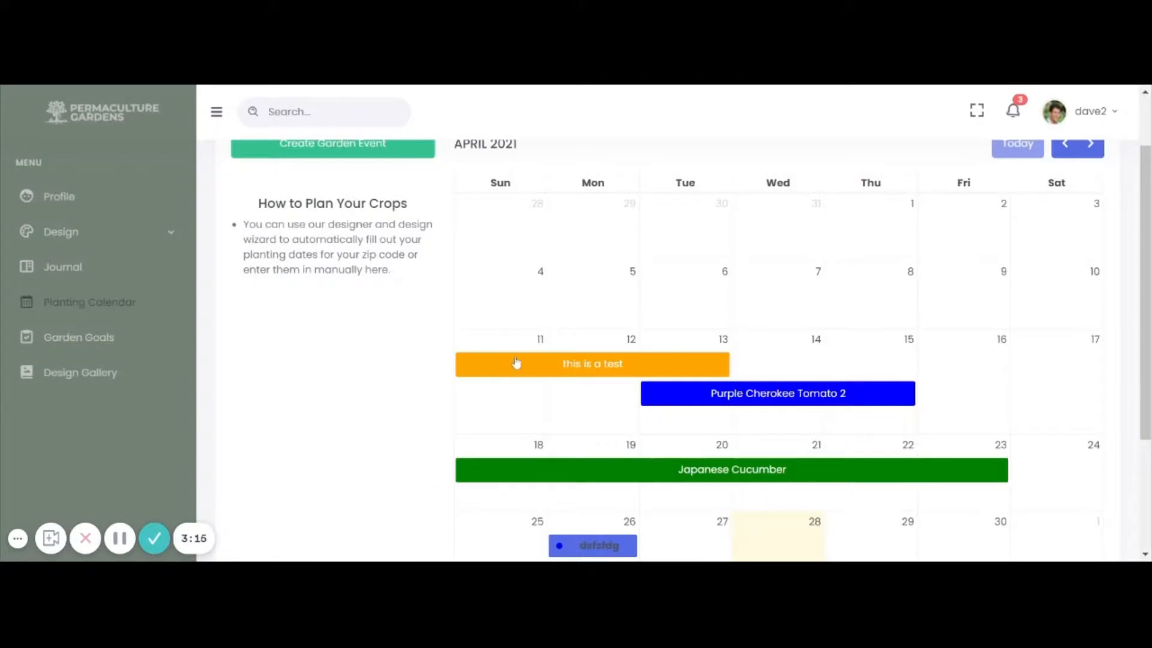
{"action": "left_click", "coordinate": [591, 362]}
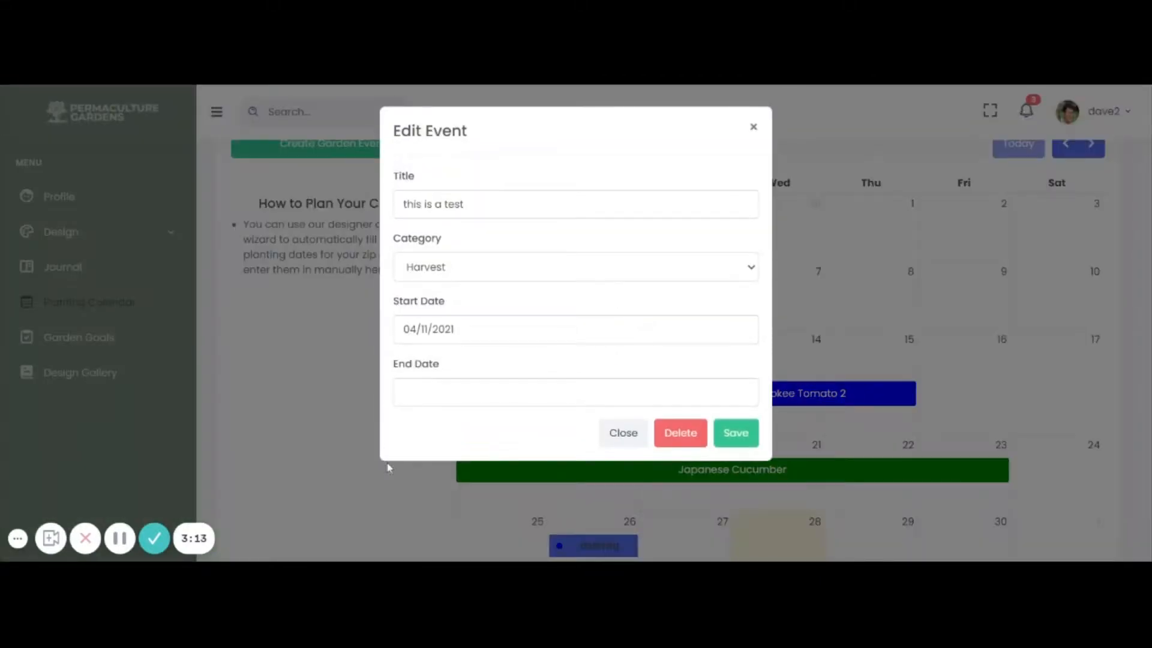
{"action": "left_click", "coordinate": [734, 433]}
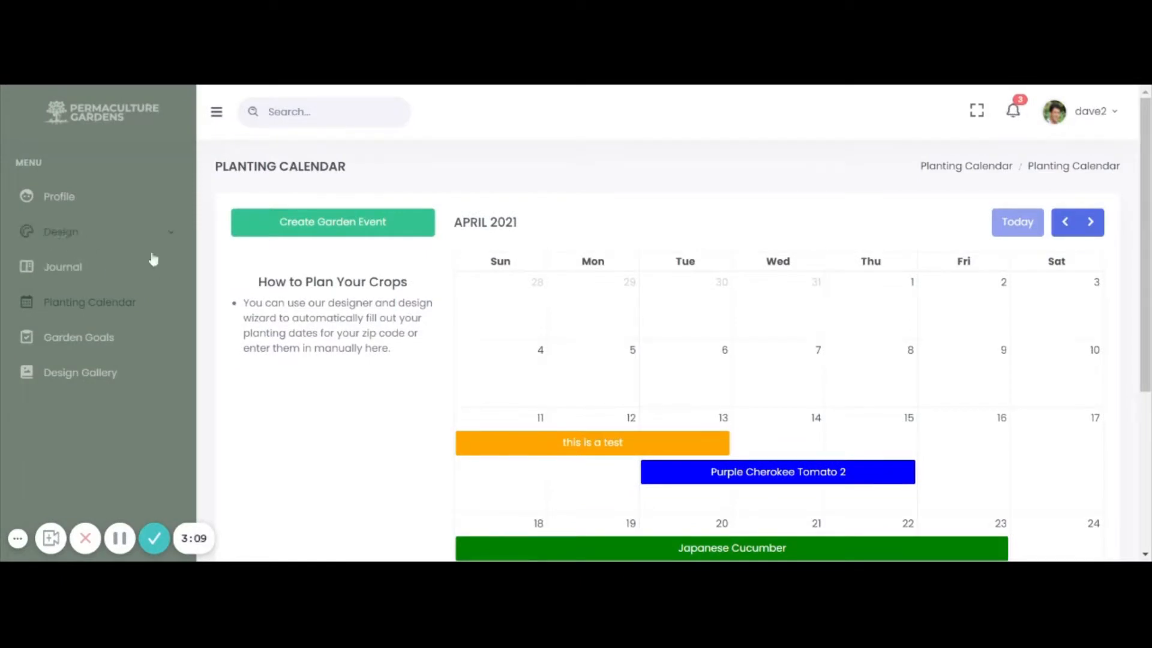
{"action": "scroll", "scroll_direction": "down", "scroll_amount": 3}
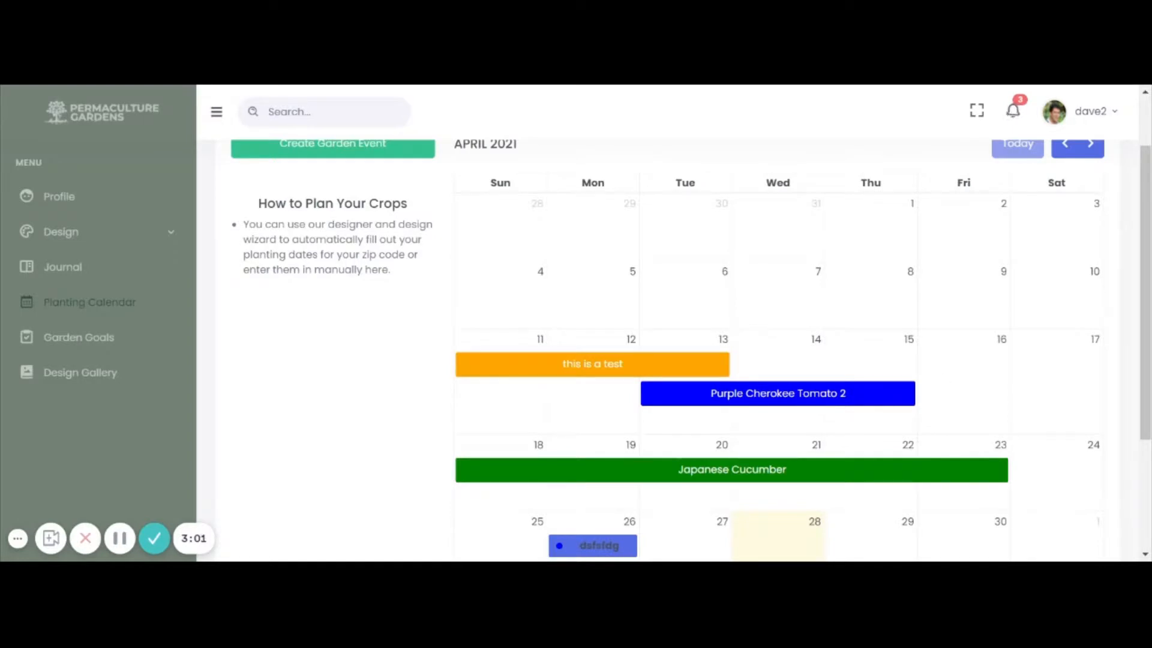
{"action": "mouse_move", "coordinate": [594, 338]}
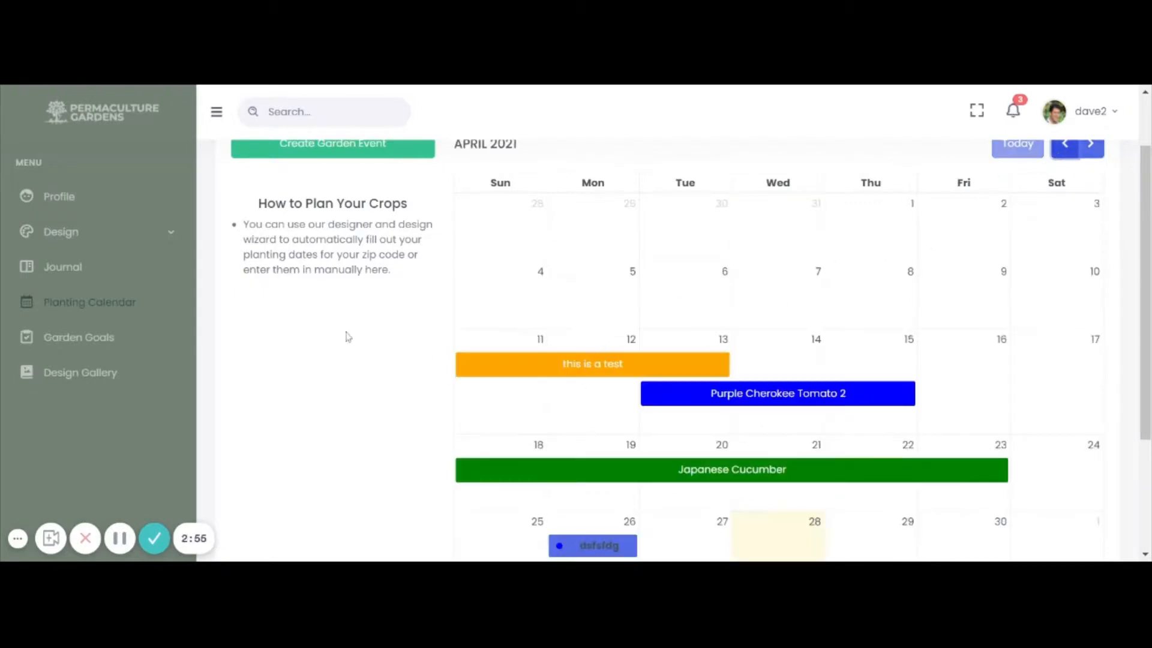
{"action": "left_click", "coordinate": [591, 362]}
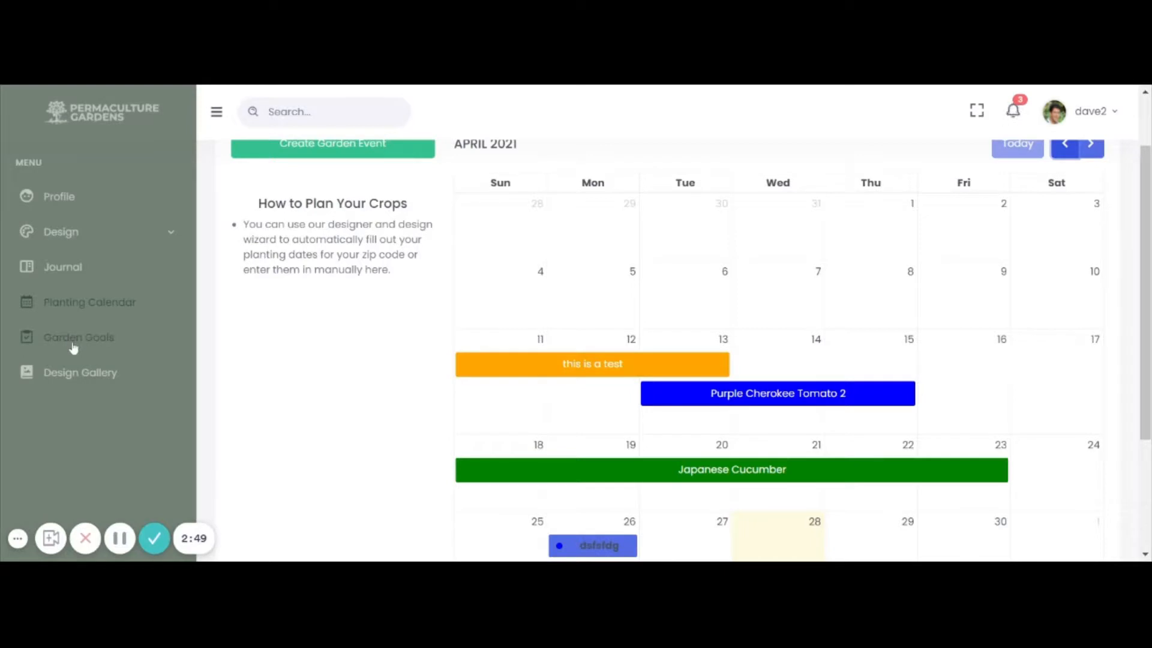
- View Garden Yields grouped by species, family and plot location, ending on Plant Species
{"action": "left_click", "coordinate": [79, 336]}
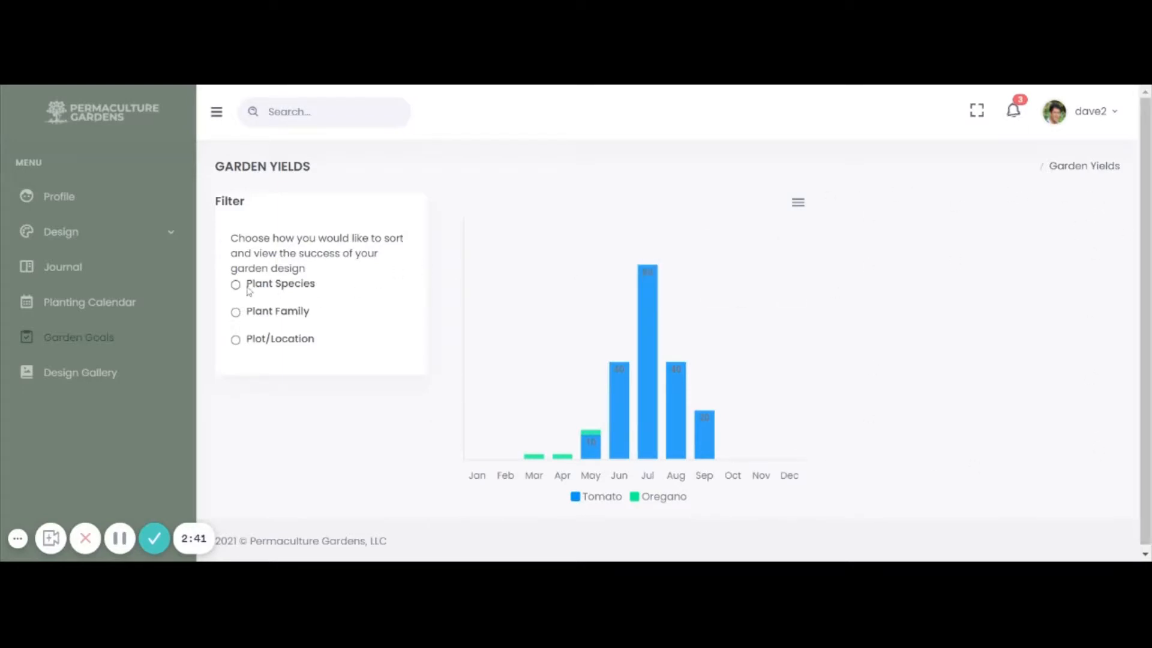
{"action": "left_click", "coordinate": [235, 284]}
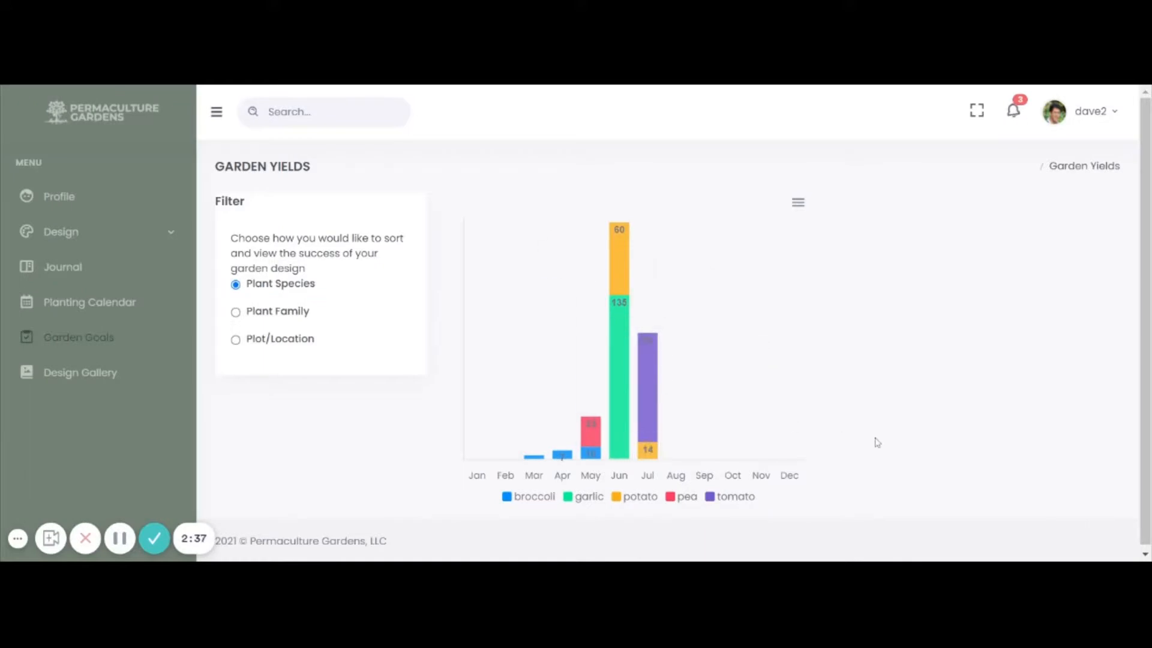
{"action": "mouse_move", "coordinate": [778, 489]}
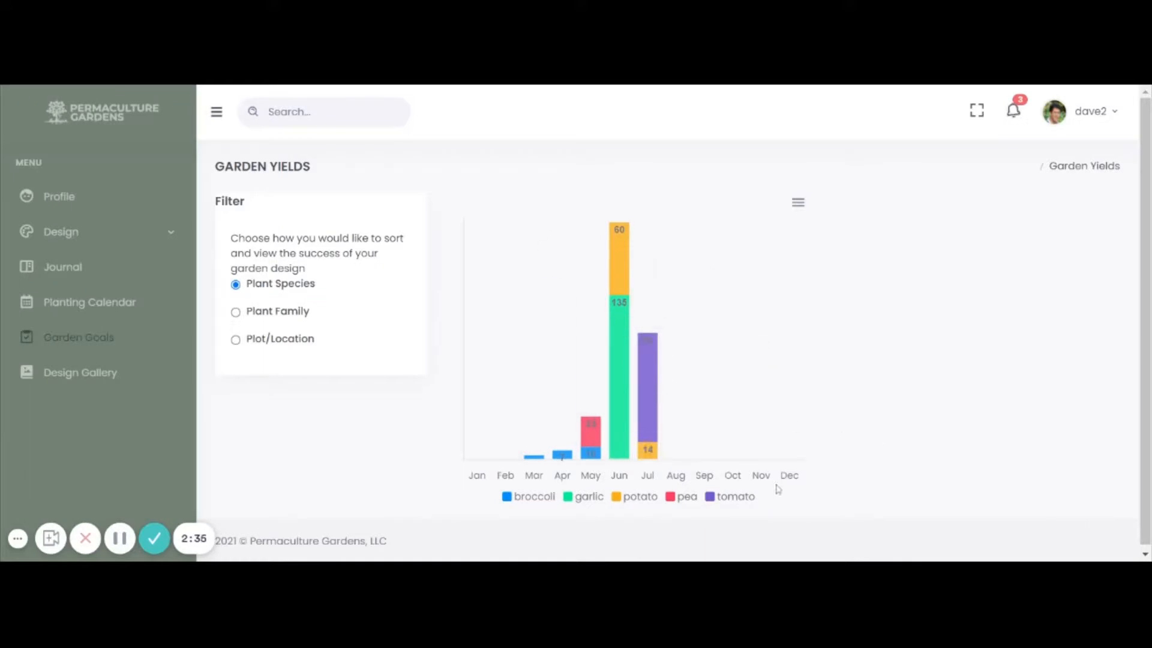
{"action": "mouse_move", "coordinate": [340, 505]}
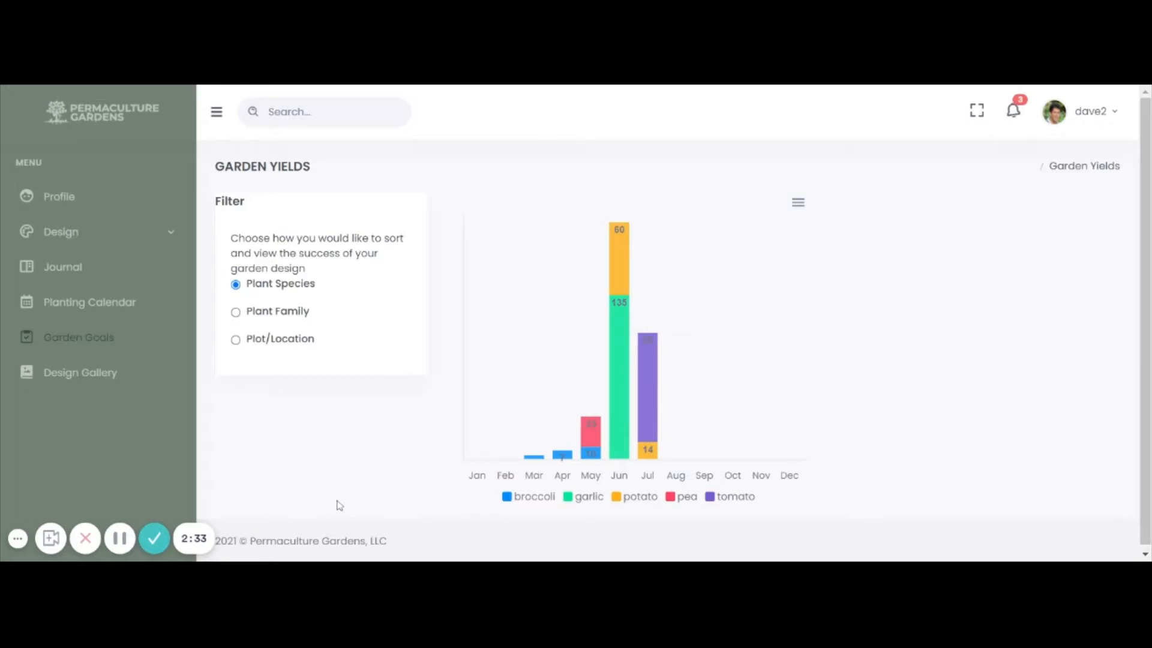
{"action": "mouse_move", "coordinate": [339, 432]}
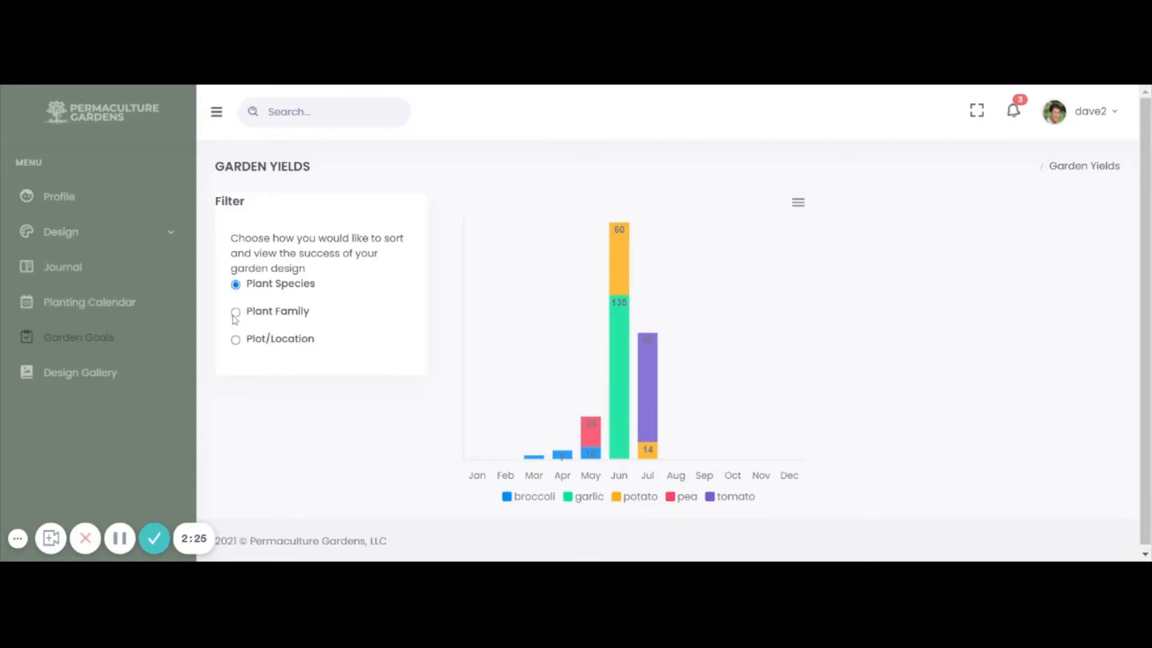
{"action": "left_click", "coordinate": [236, 311]}
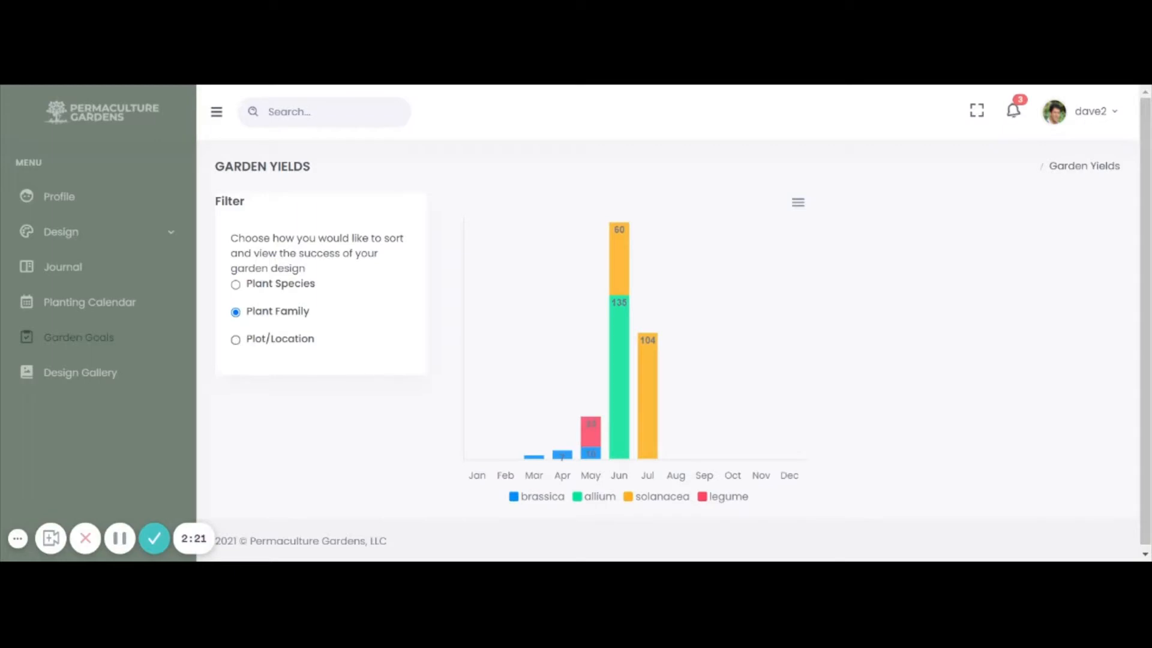
{"action": "left_click", "coordinate": [235, 339]}
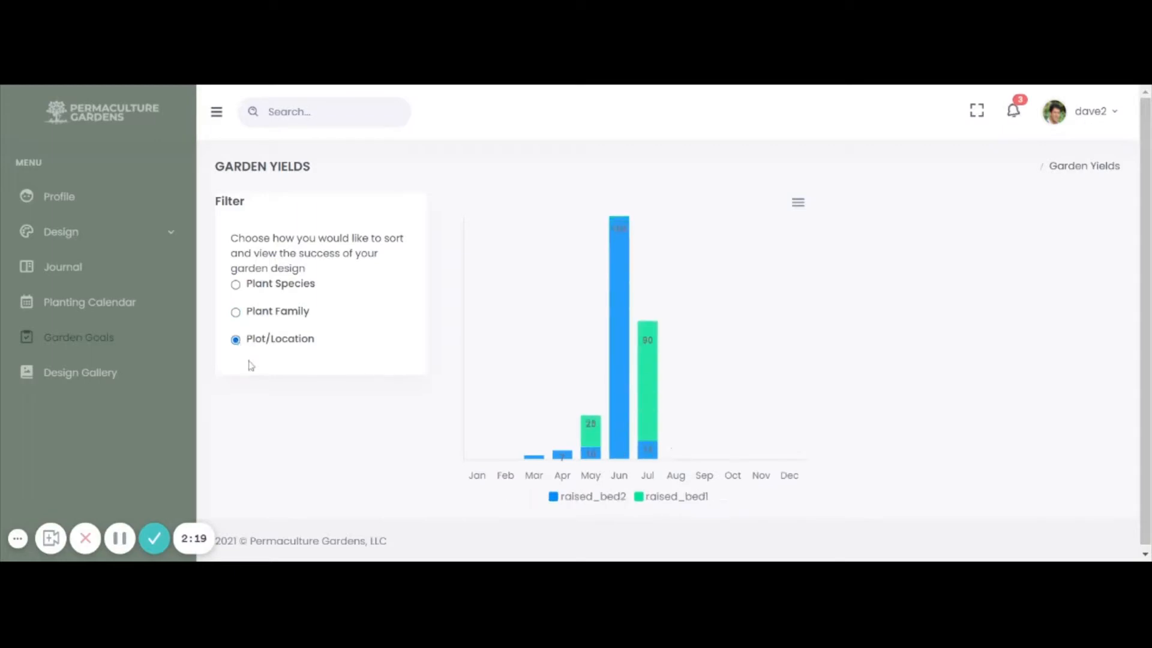
{"action": "mouse_move", "coordinate": [328, 479]}
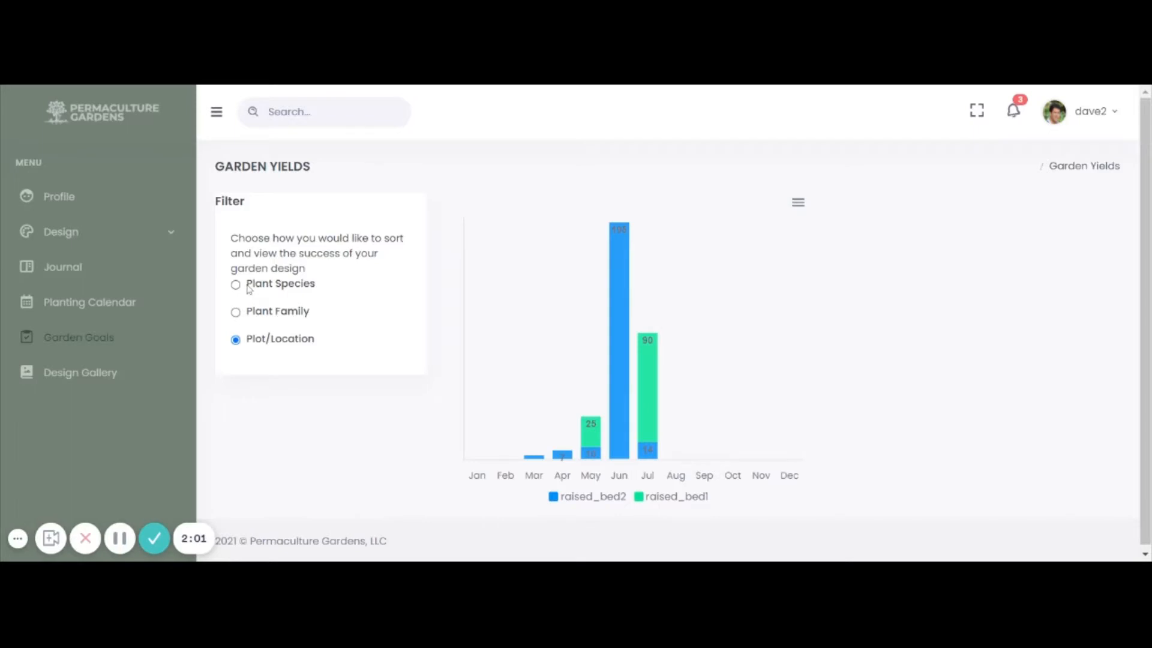
{"action": "left_click", "coordinate": [235, 283]}
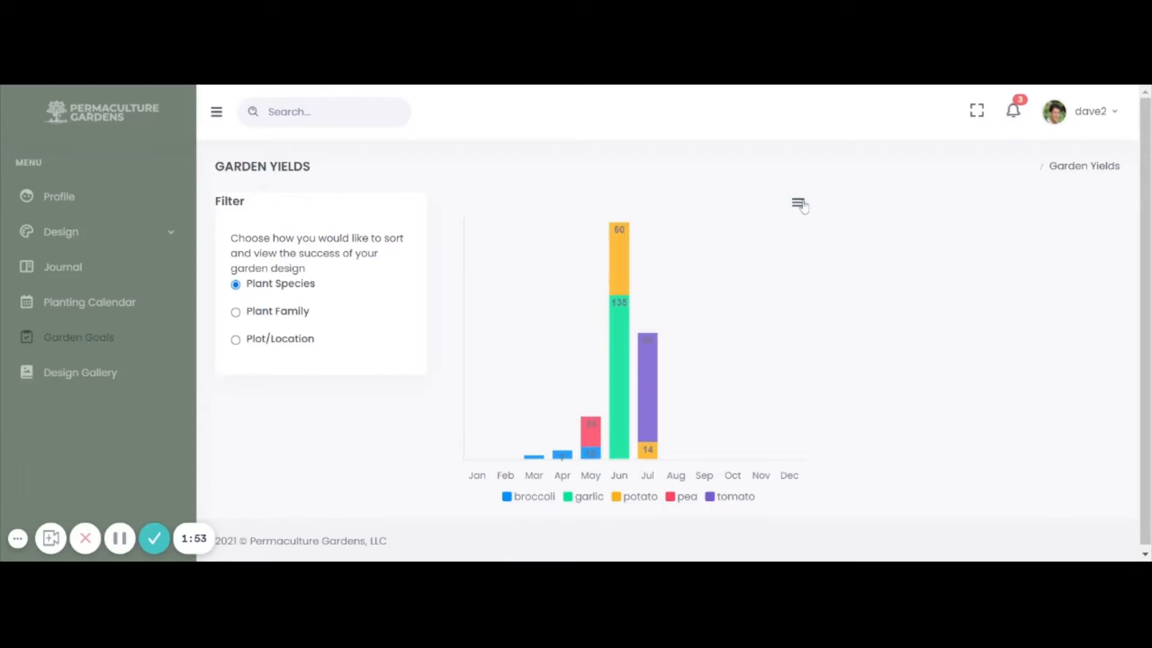
- Reveal the yield chart's SVG, PNG and CSV download options
{"action": "left_click", "coordinate": [798, 203]}
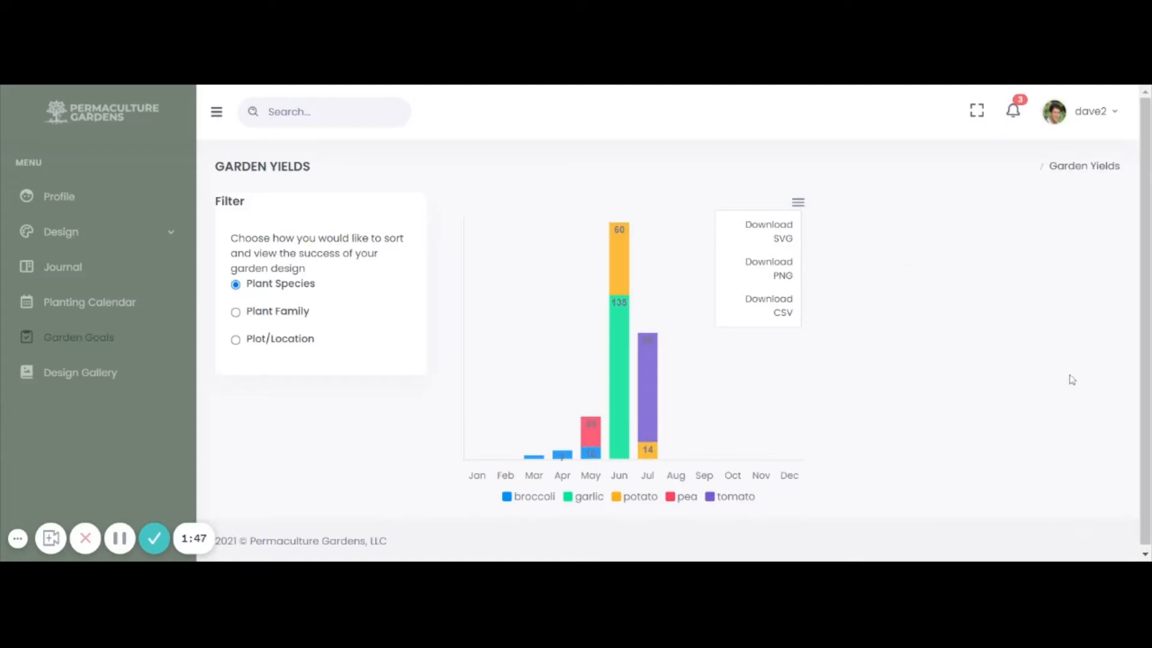
{"action": "mouse_move", "coordinate": [987, 387]}
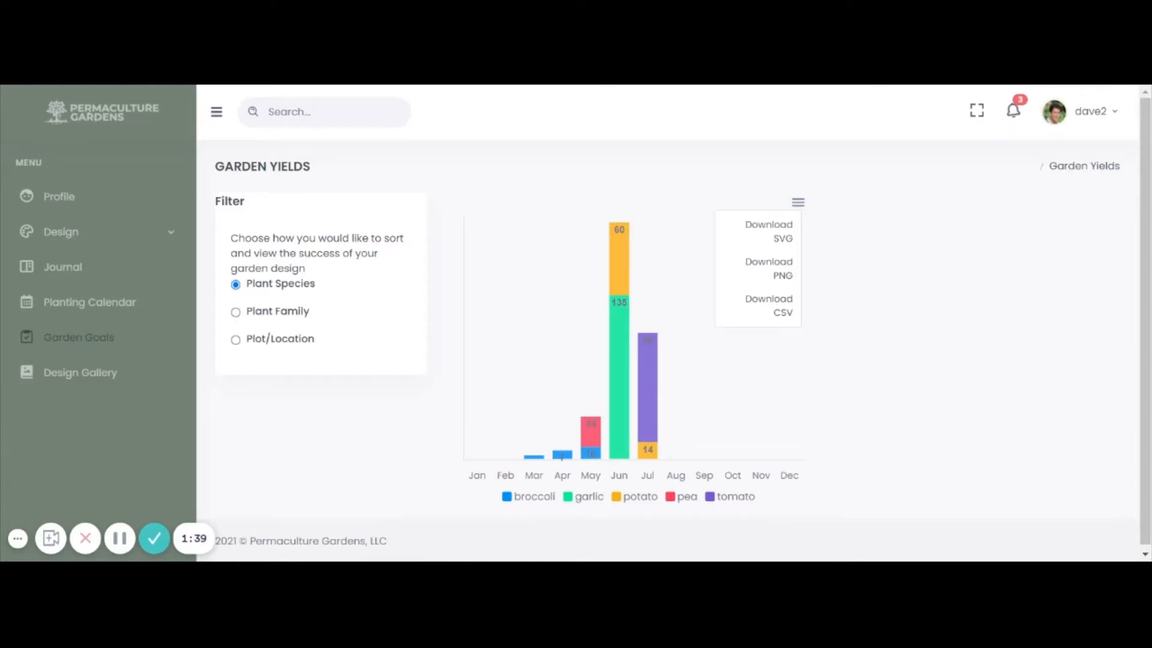
{"action": "mouse_move", "coordinate": [326, 416]}
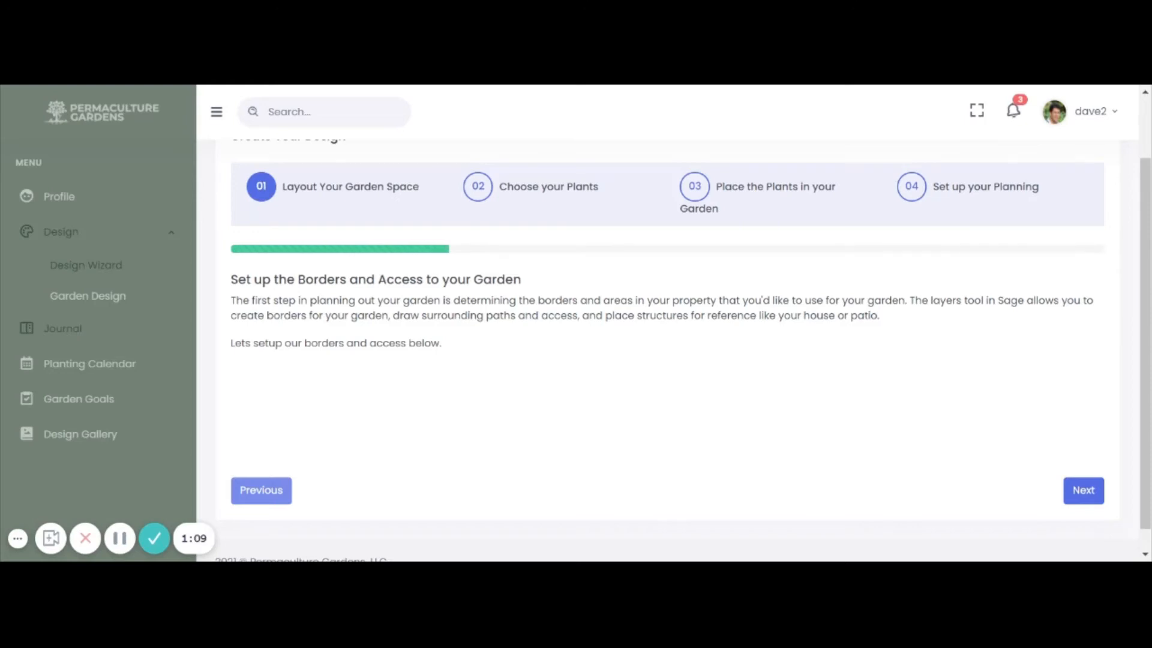
{"action": "mouse_move", "coordinate": [437, 404]}
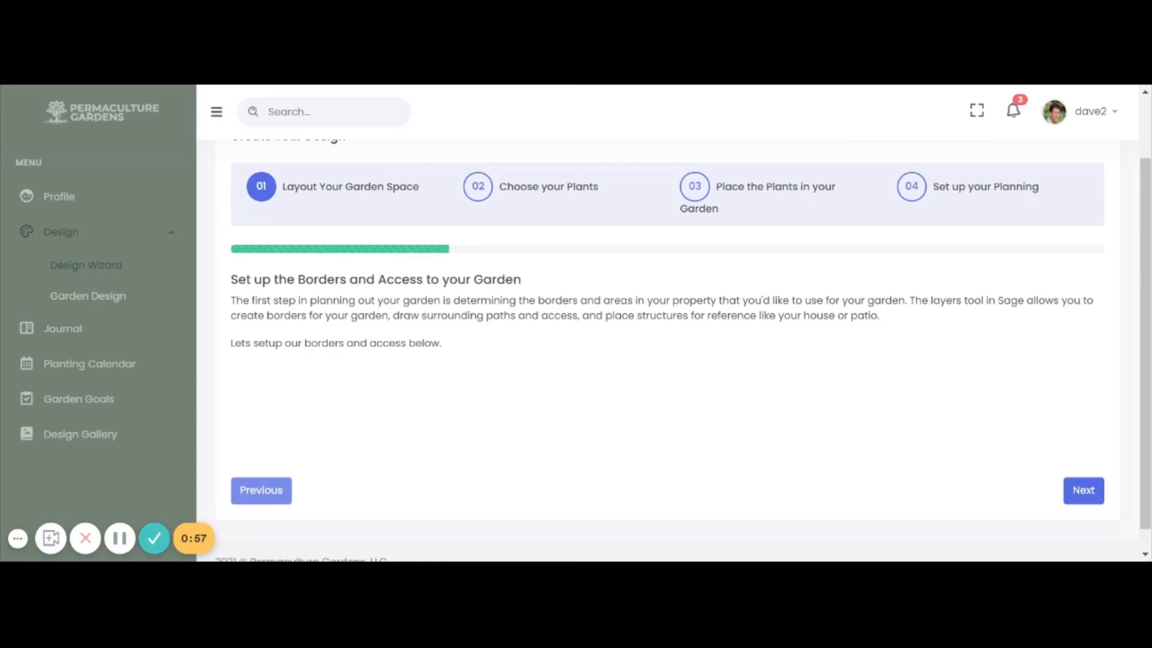
{"action": "mouse_move", "coordinate": [289, 374]}
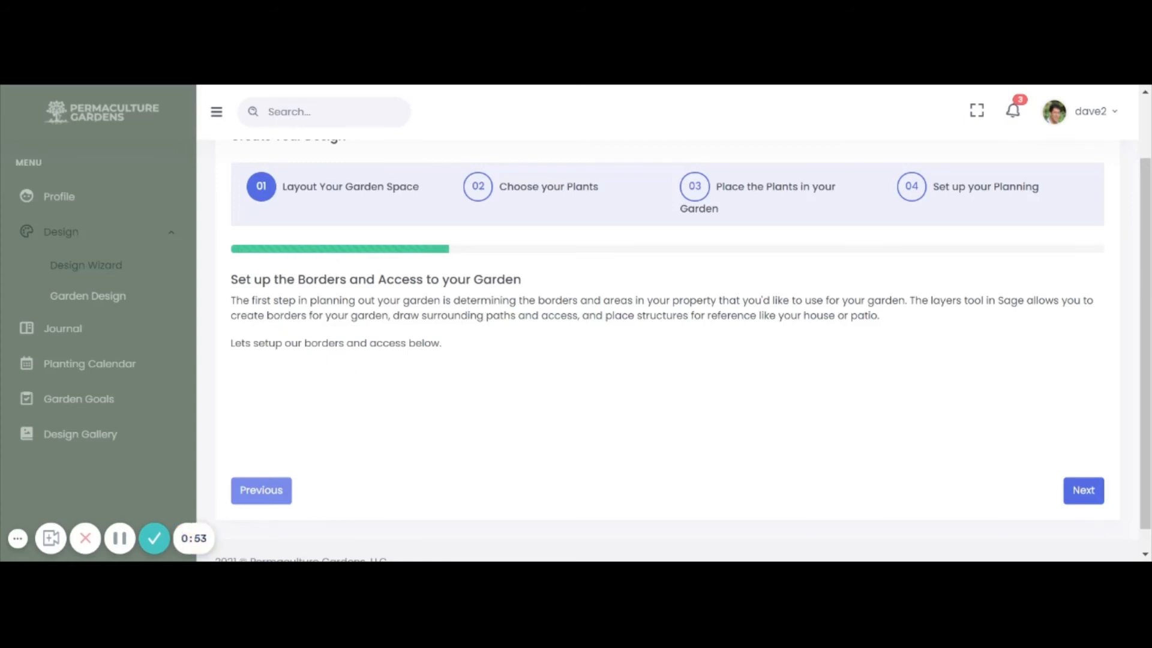
{"action": "mouse_move", "coordinate": [155, 466]}
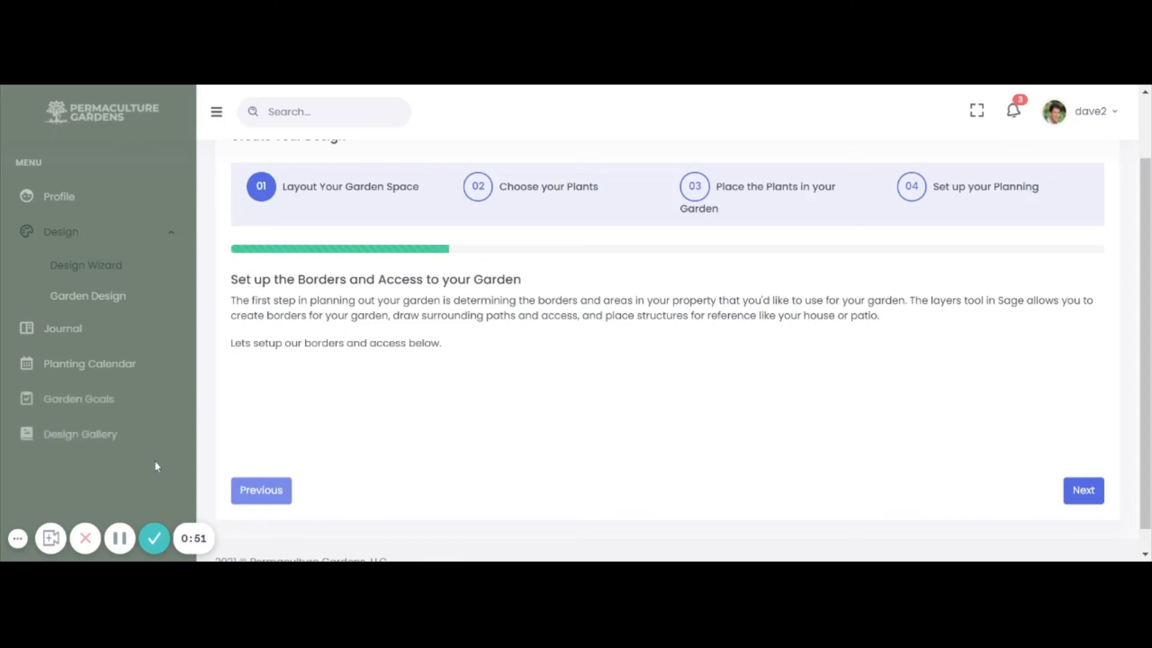